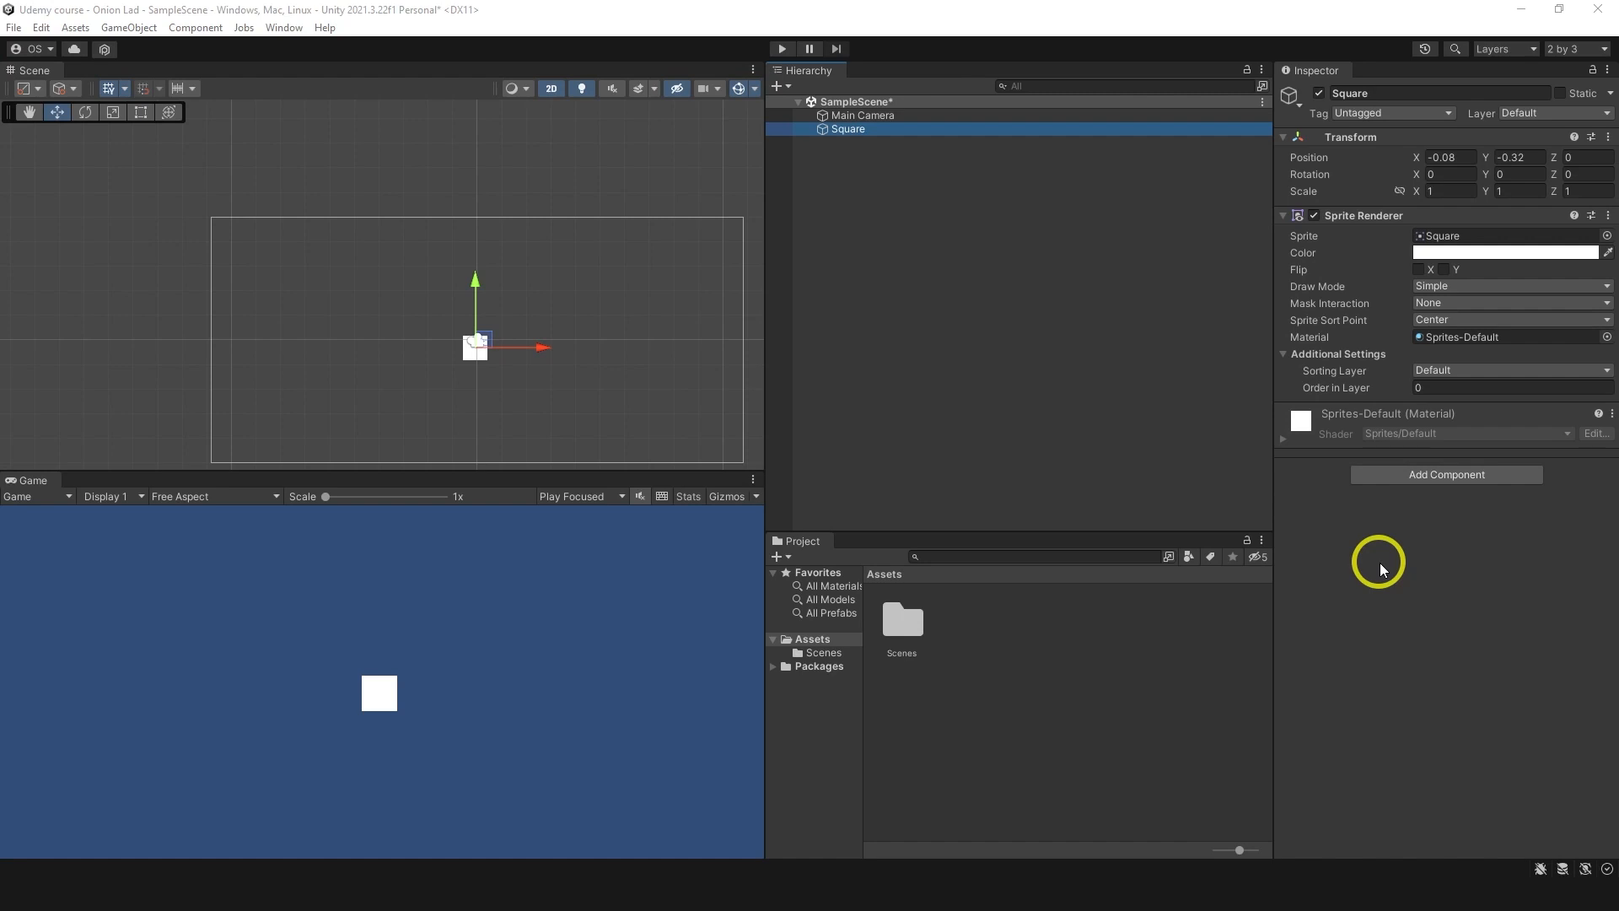
{"action": "mouse_move", "coordinate": [1498, 217]}
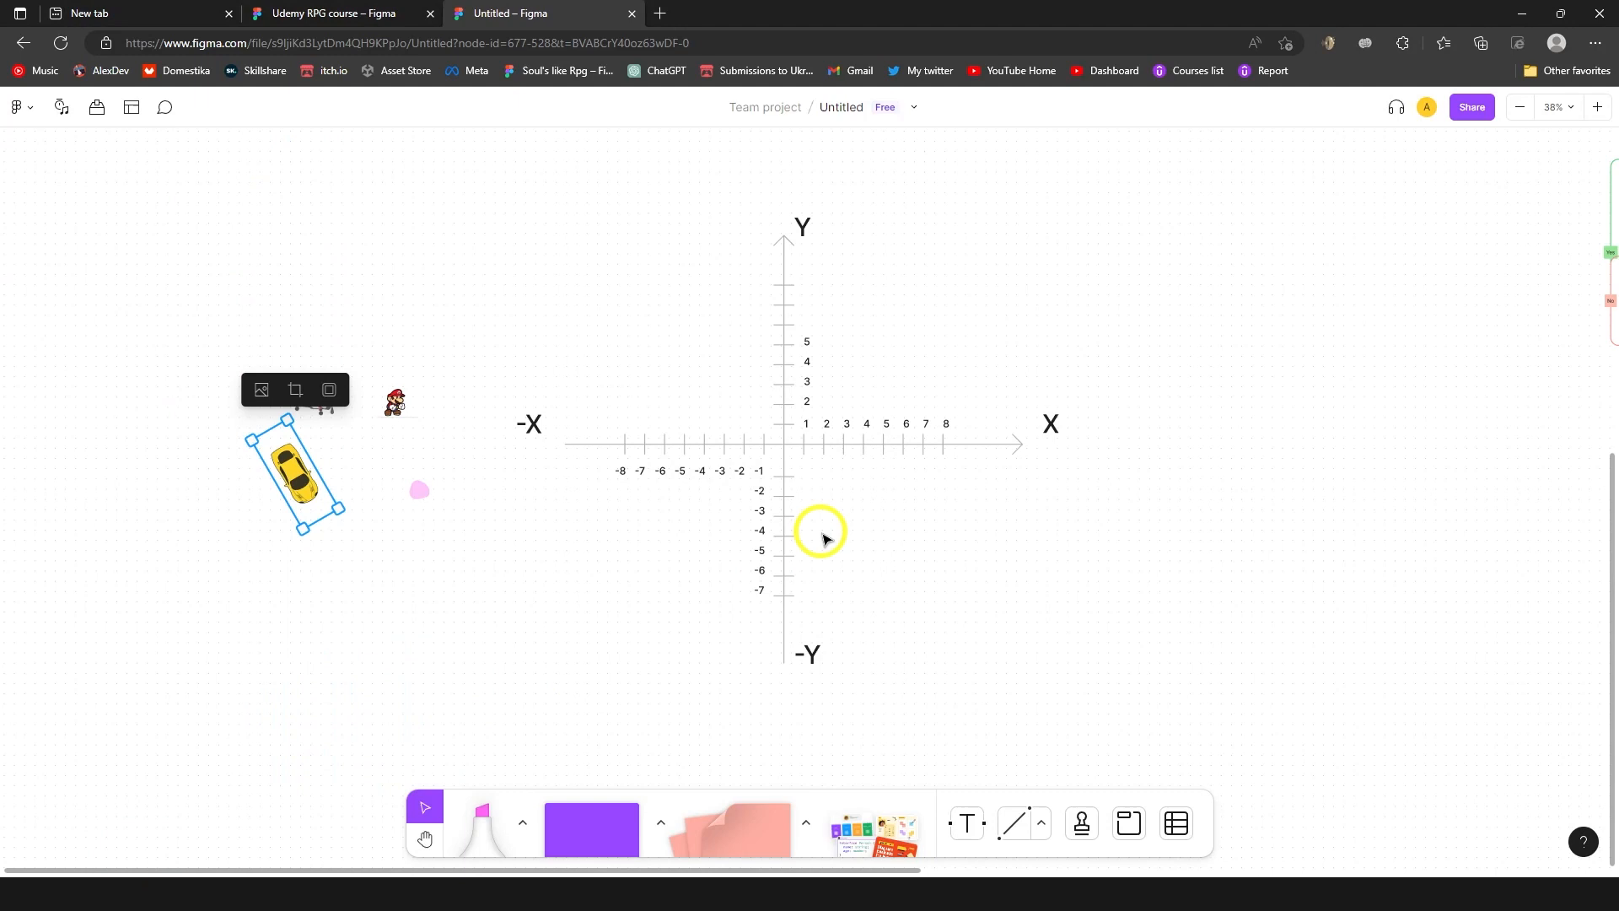
{"action": "mouse_move", "coordinate": [1095, 423]}
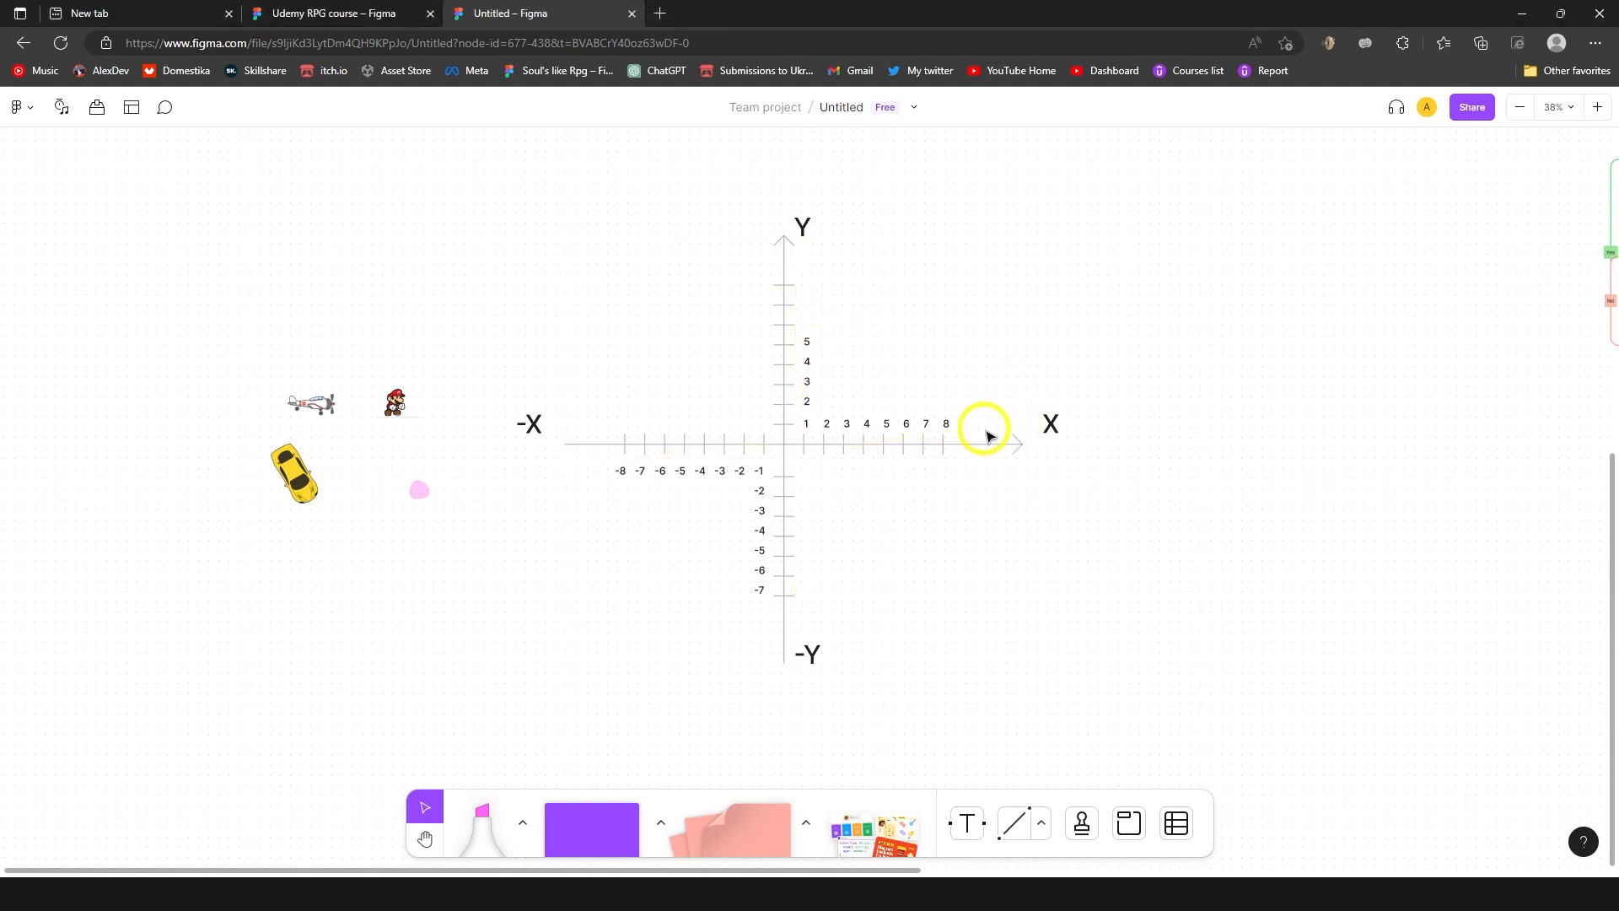
{"action": "mouse_move", "coordinate": [794, 436]}
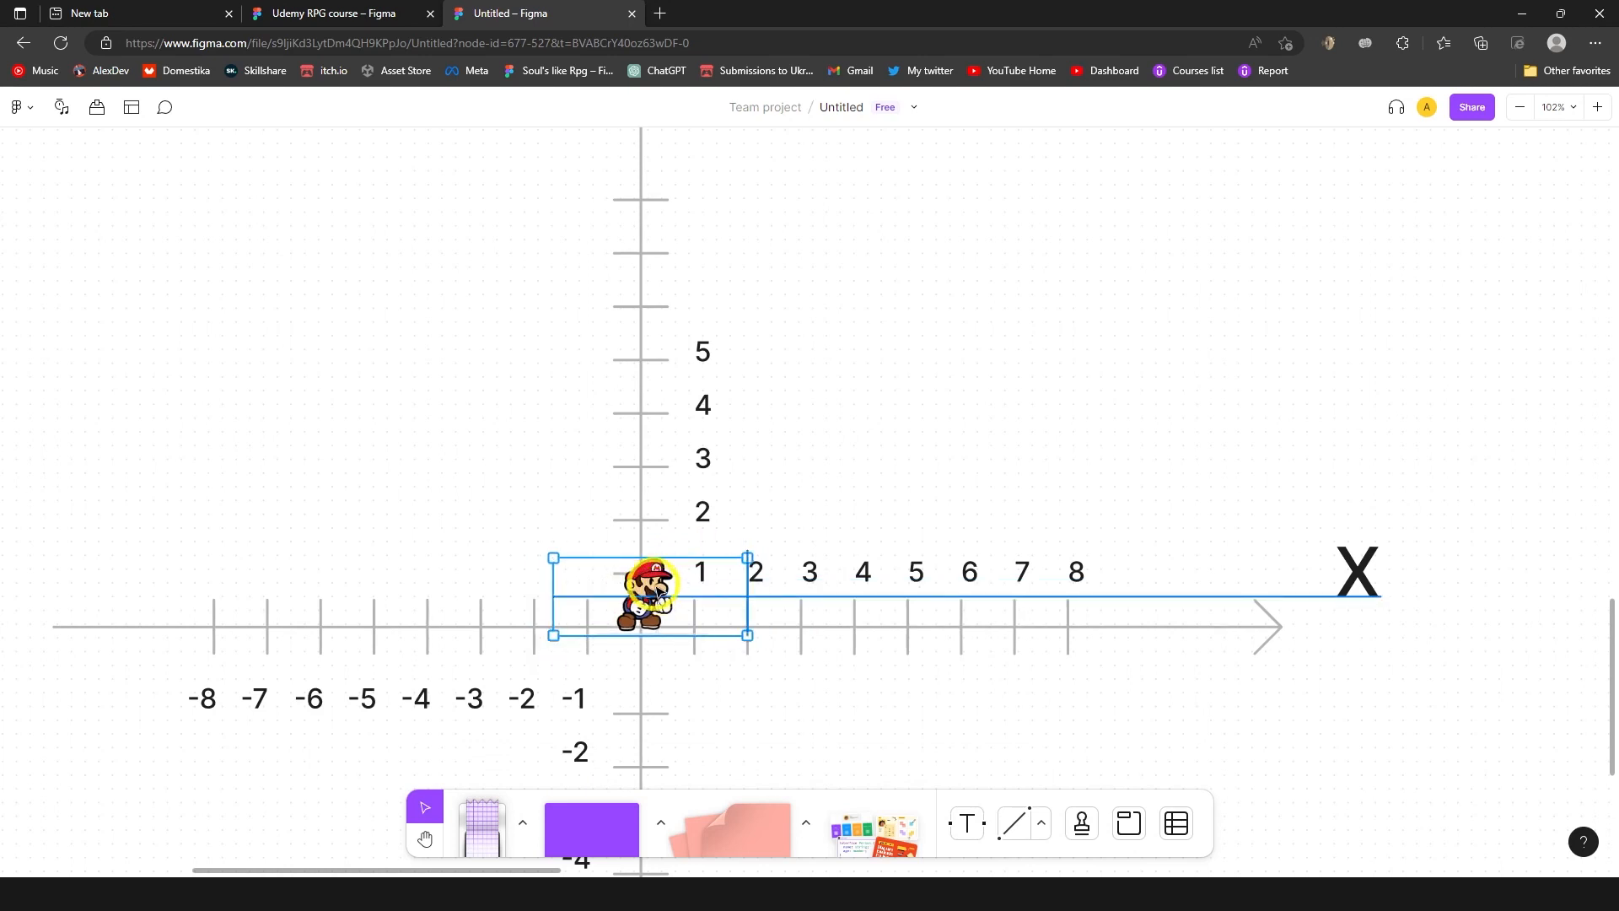
Step: Enlarge the Mario sprite at the graph origin to about twice its size
{"action": "double_click", "coordinate": [648, 598]}
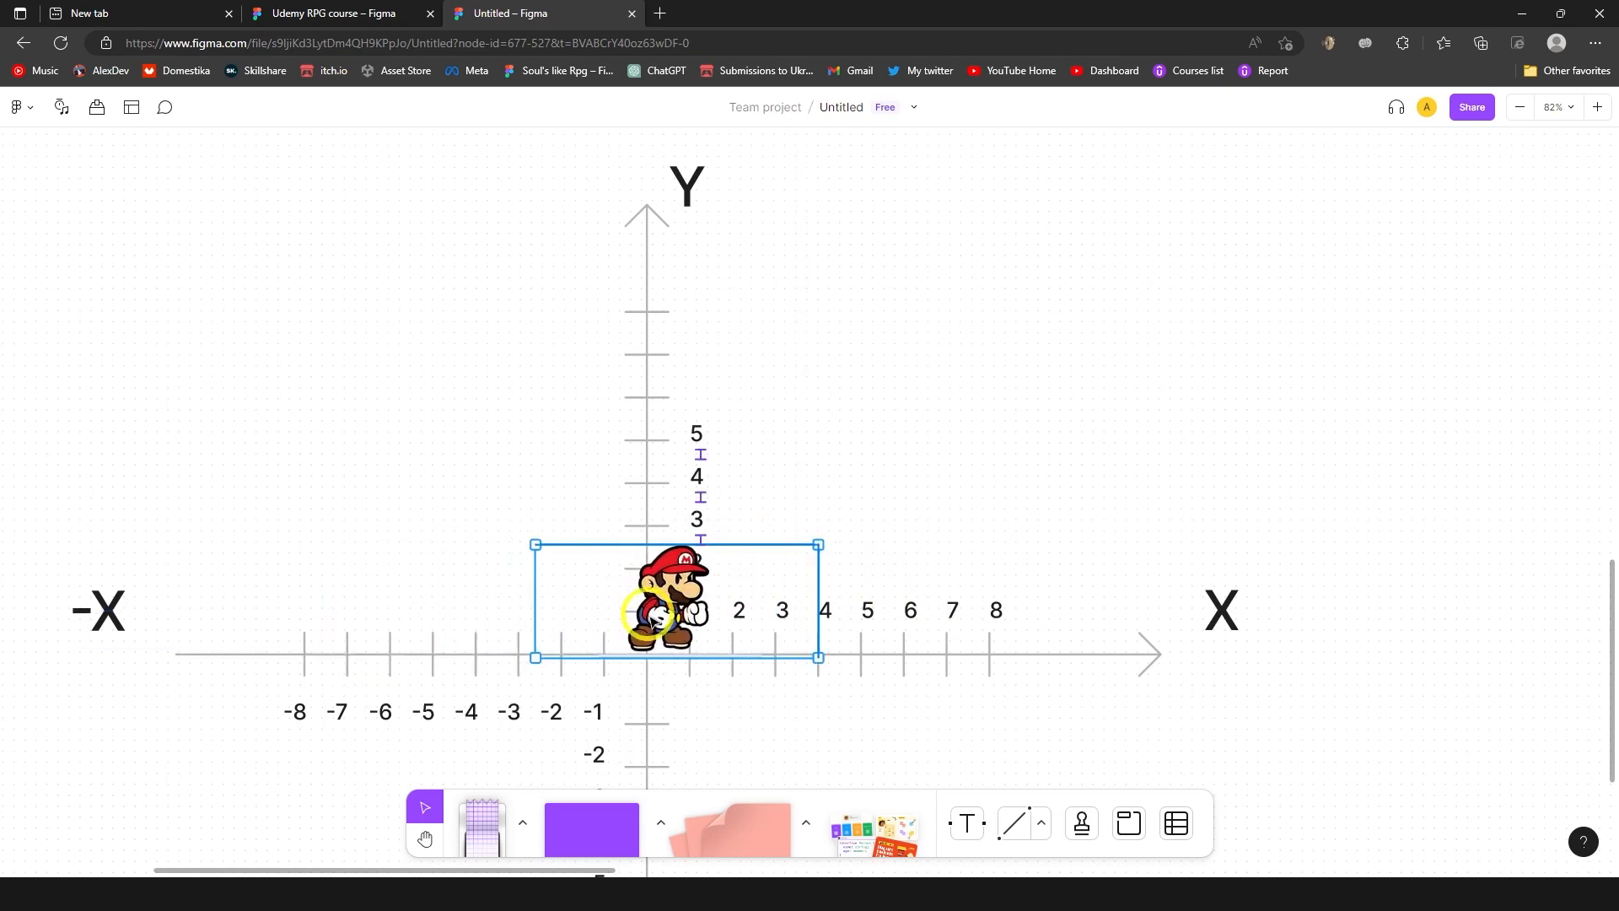
{"action": "left_click", "coordinate": [664, 609]}
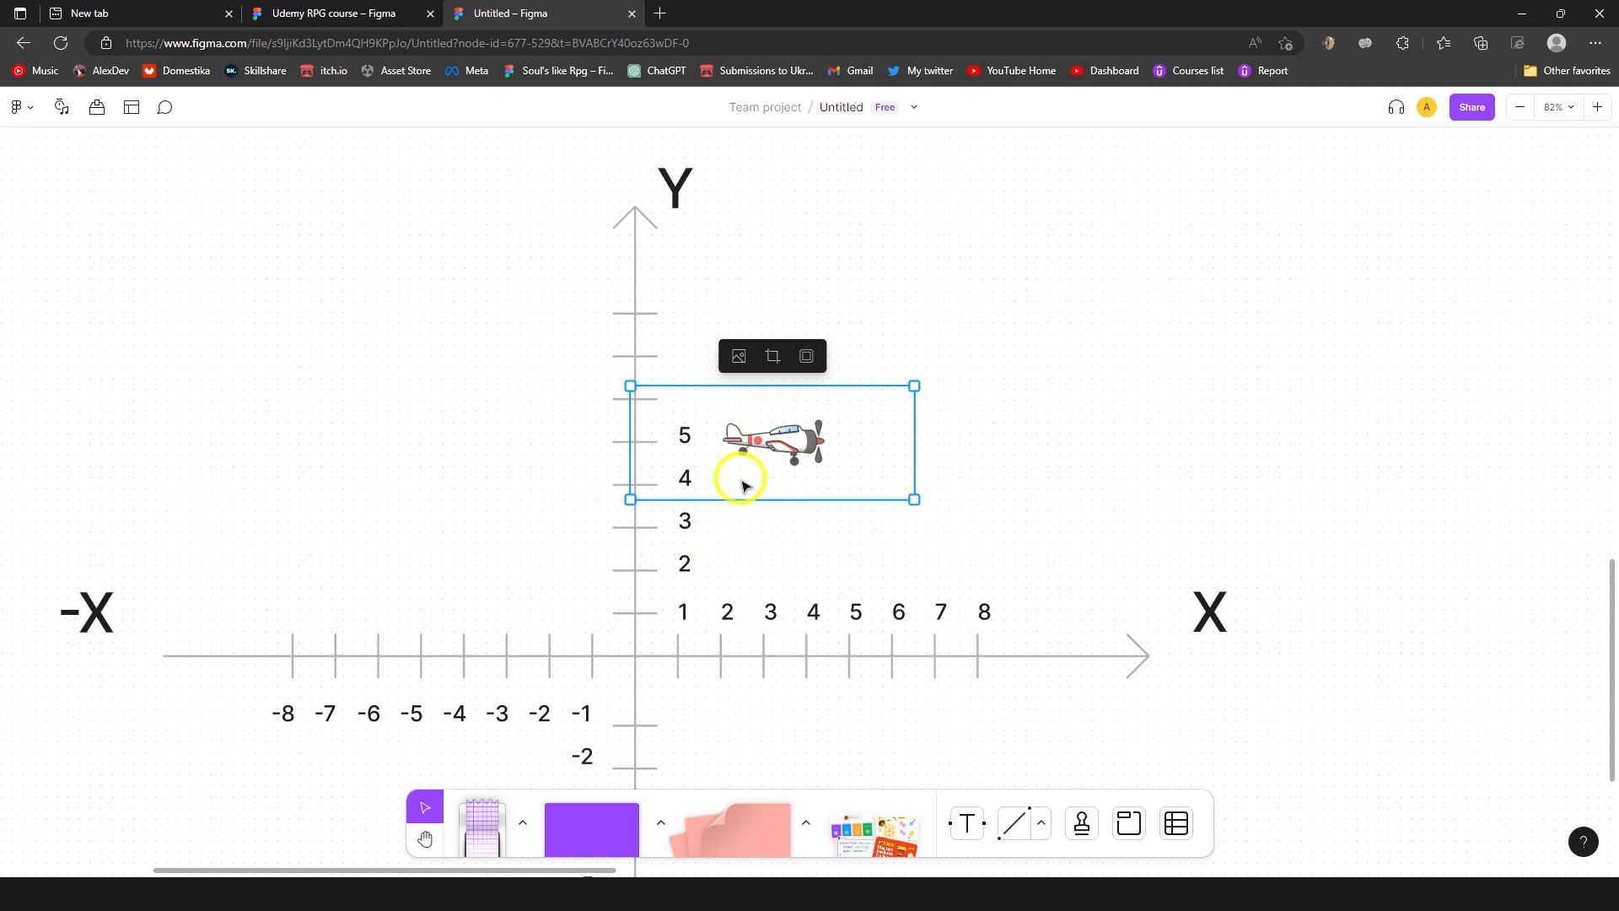
{"action": "mouse_move", "coordinate": [799, 466]}
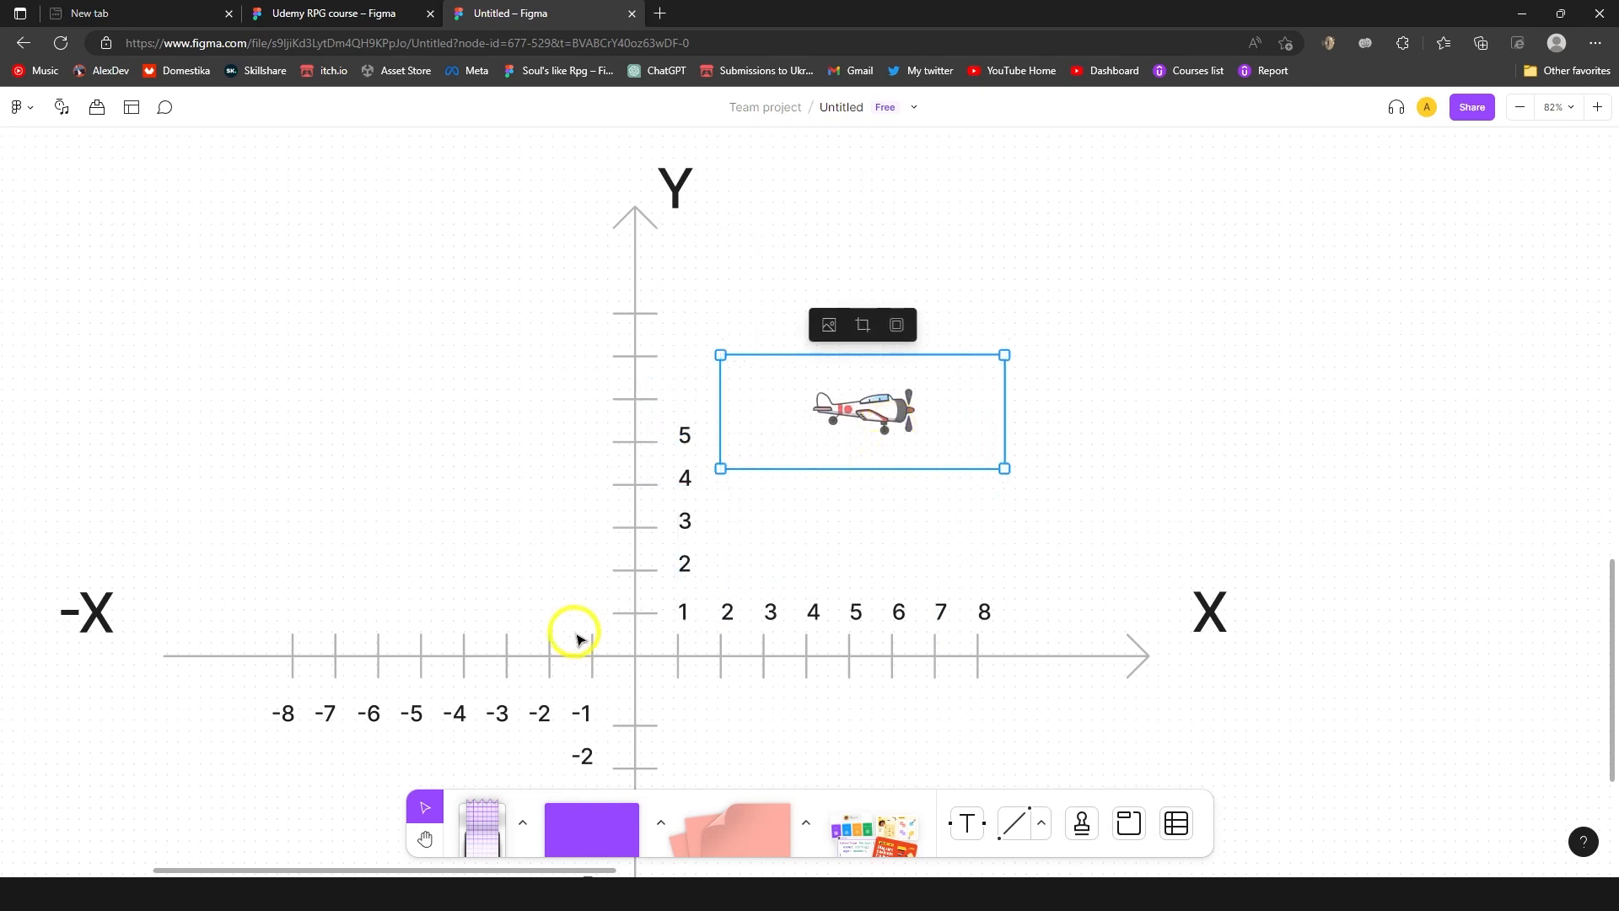
{"action": "mouse_move", "coordinate": [923, 537]}
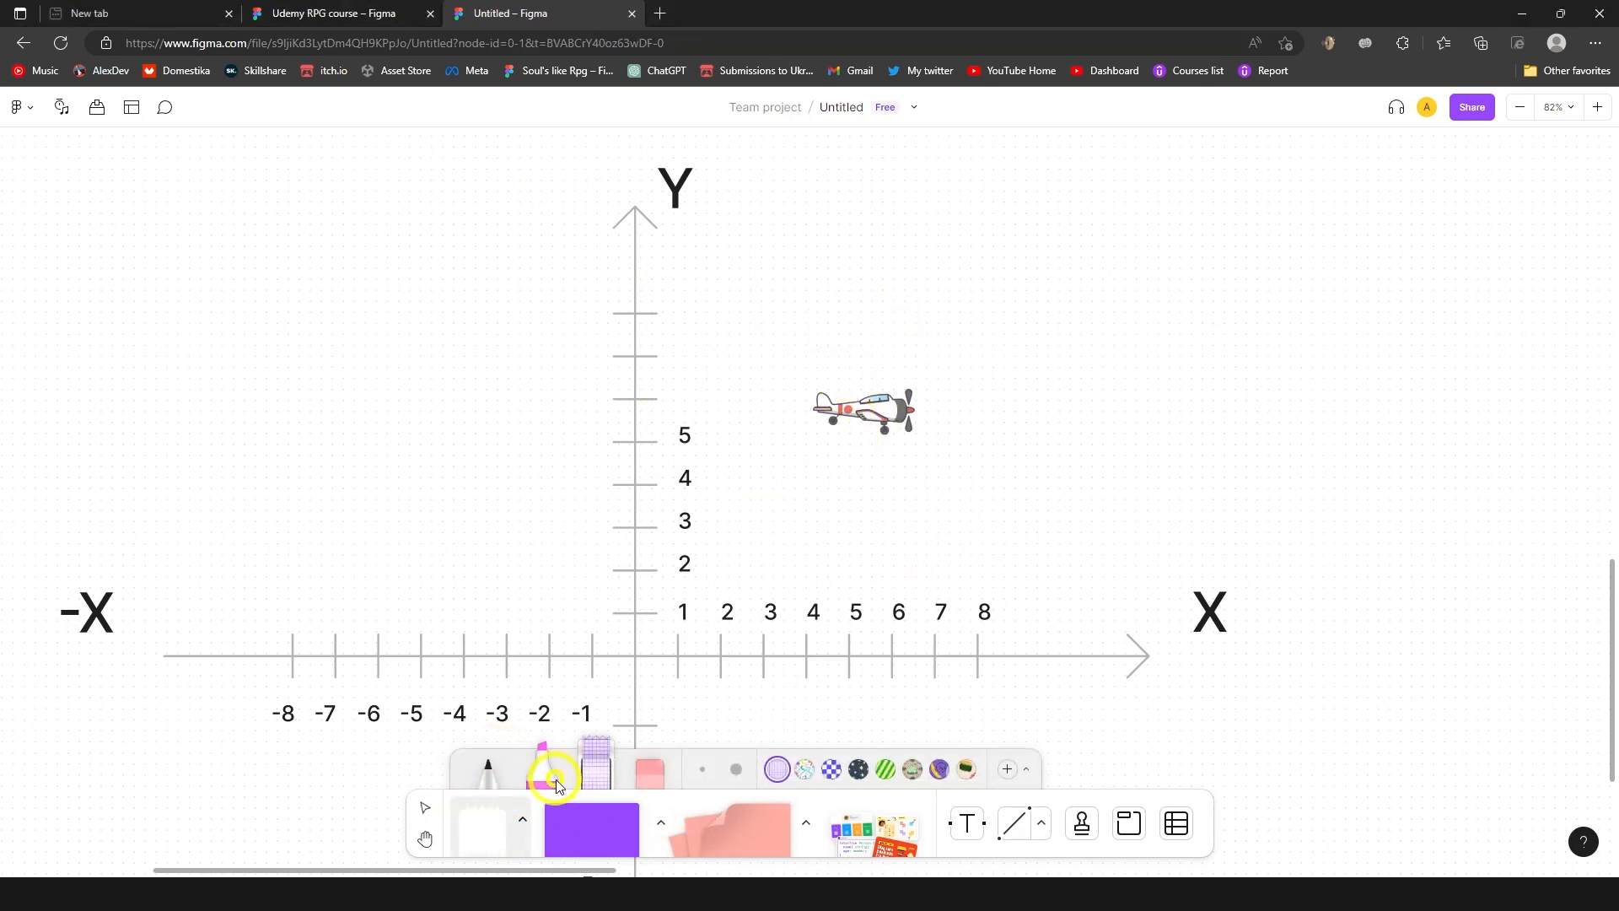
Step: Sketch a fading upward arrow with the pink marker, then select the airplane sprite
{"action": "left_click", "coordinate": [555, 772]}
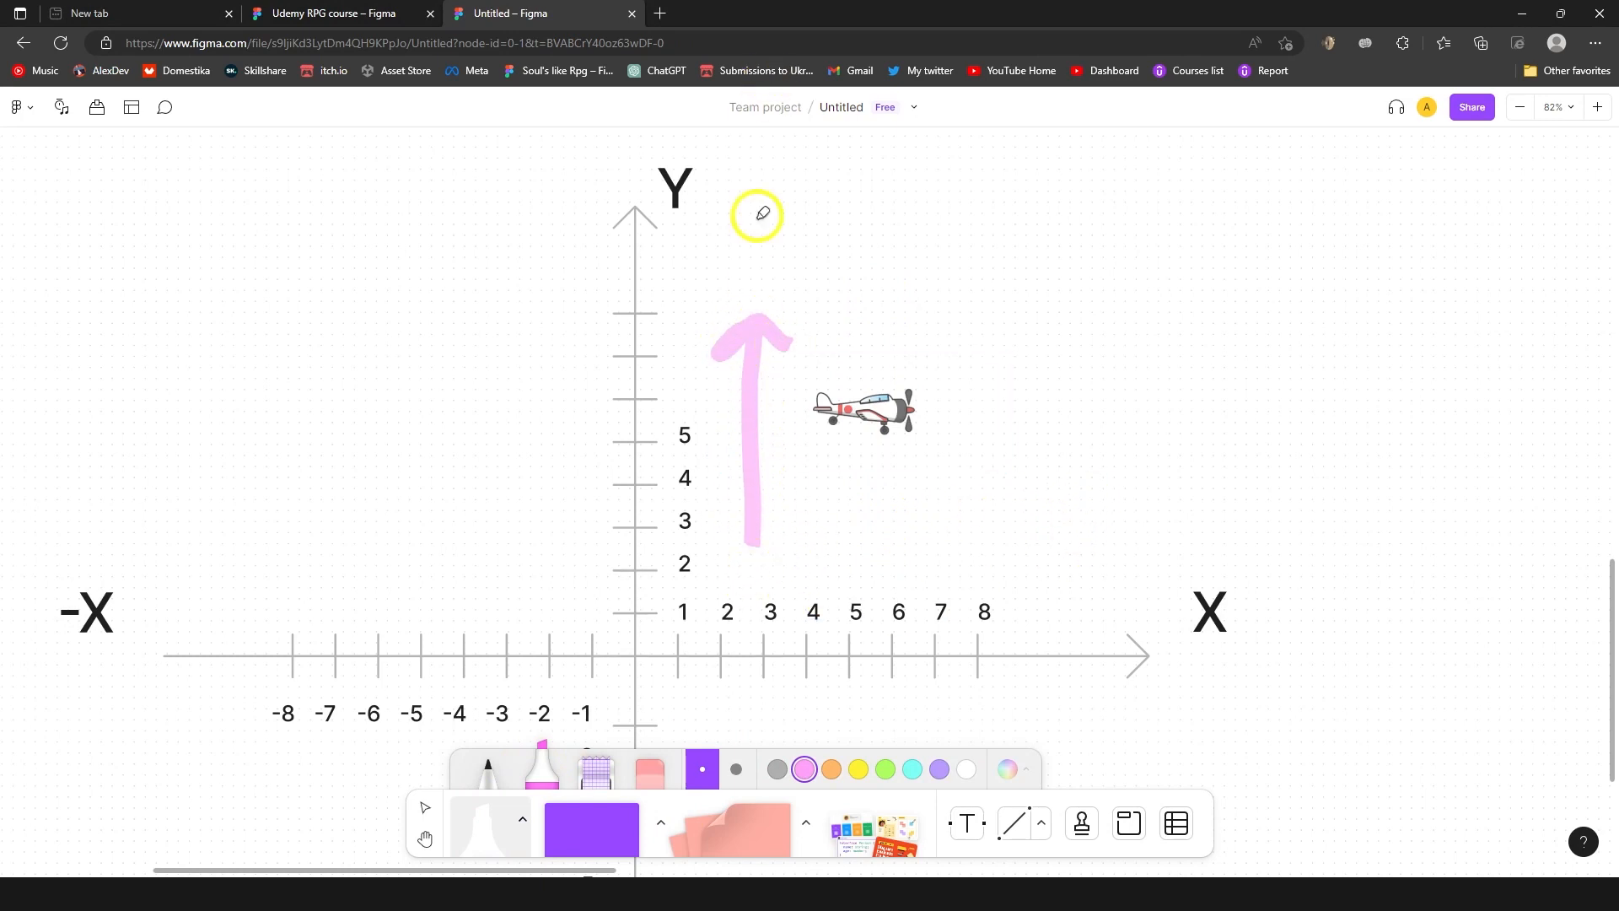
{"action": "mouse_move", "coordinate": [766, 536]}
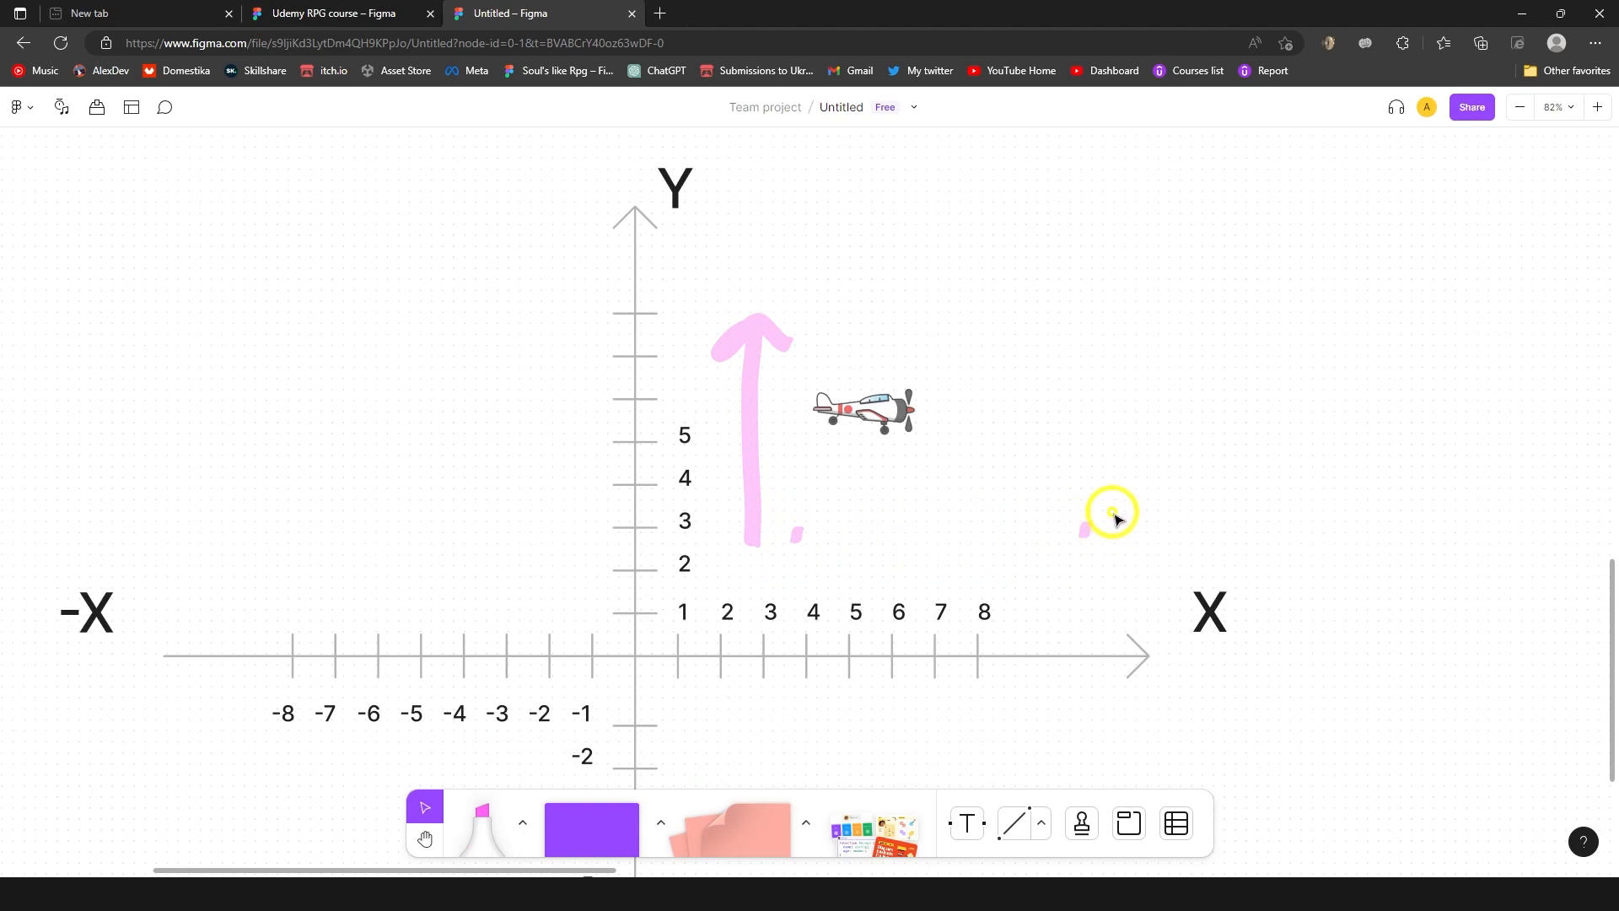
{"action": "left_click", "coordinate": [862, 408]}
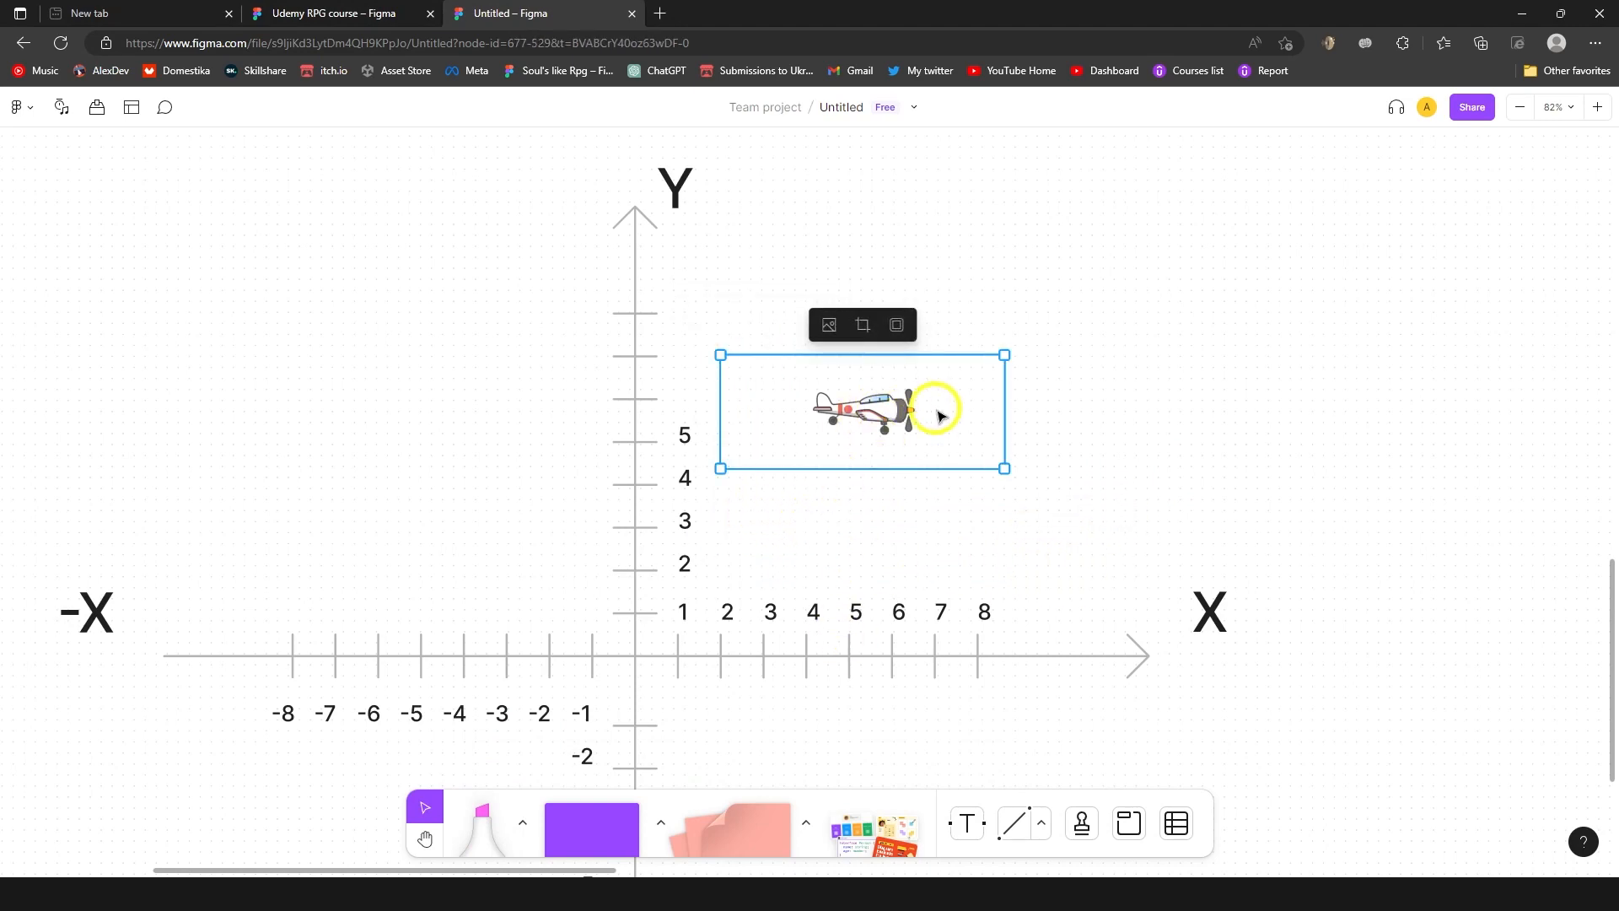
Step: Place the airplane sprite at the graph origin and switch over to Unity
{"action": "scroll", "scroll_direction": "down", "scroll_amount": 3}
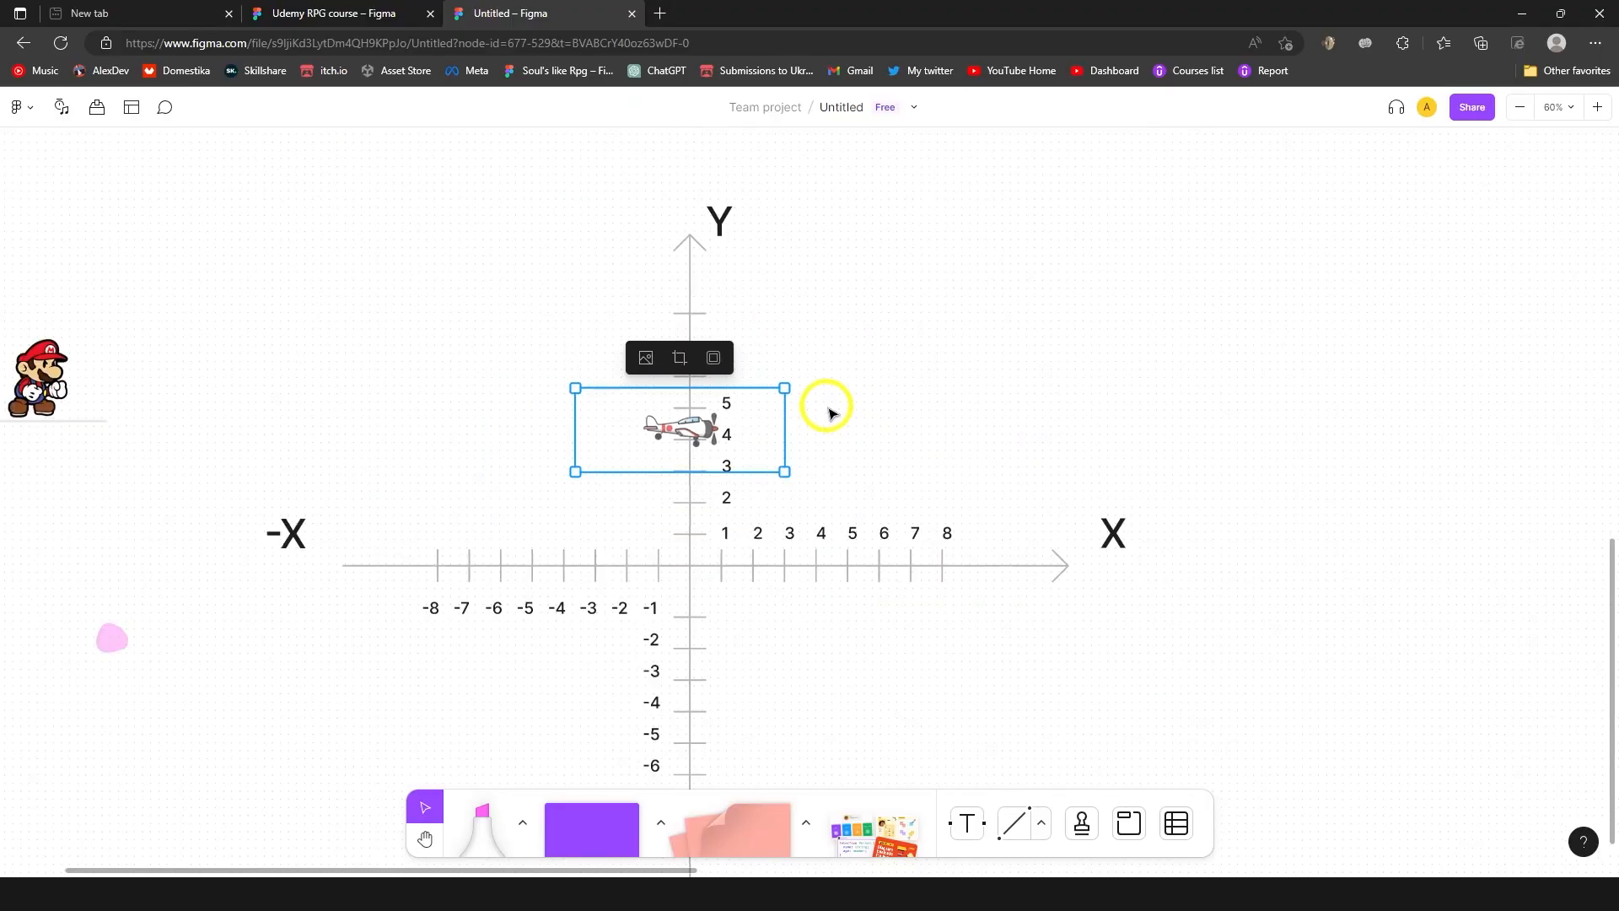
{"action": "scroll", "scroll_direction": "down", "scroll_amount": 3}
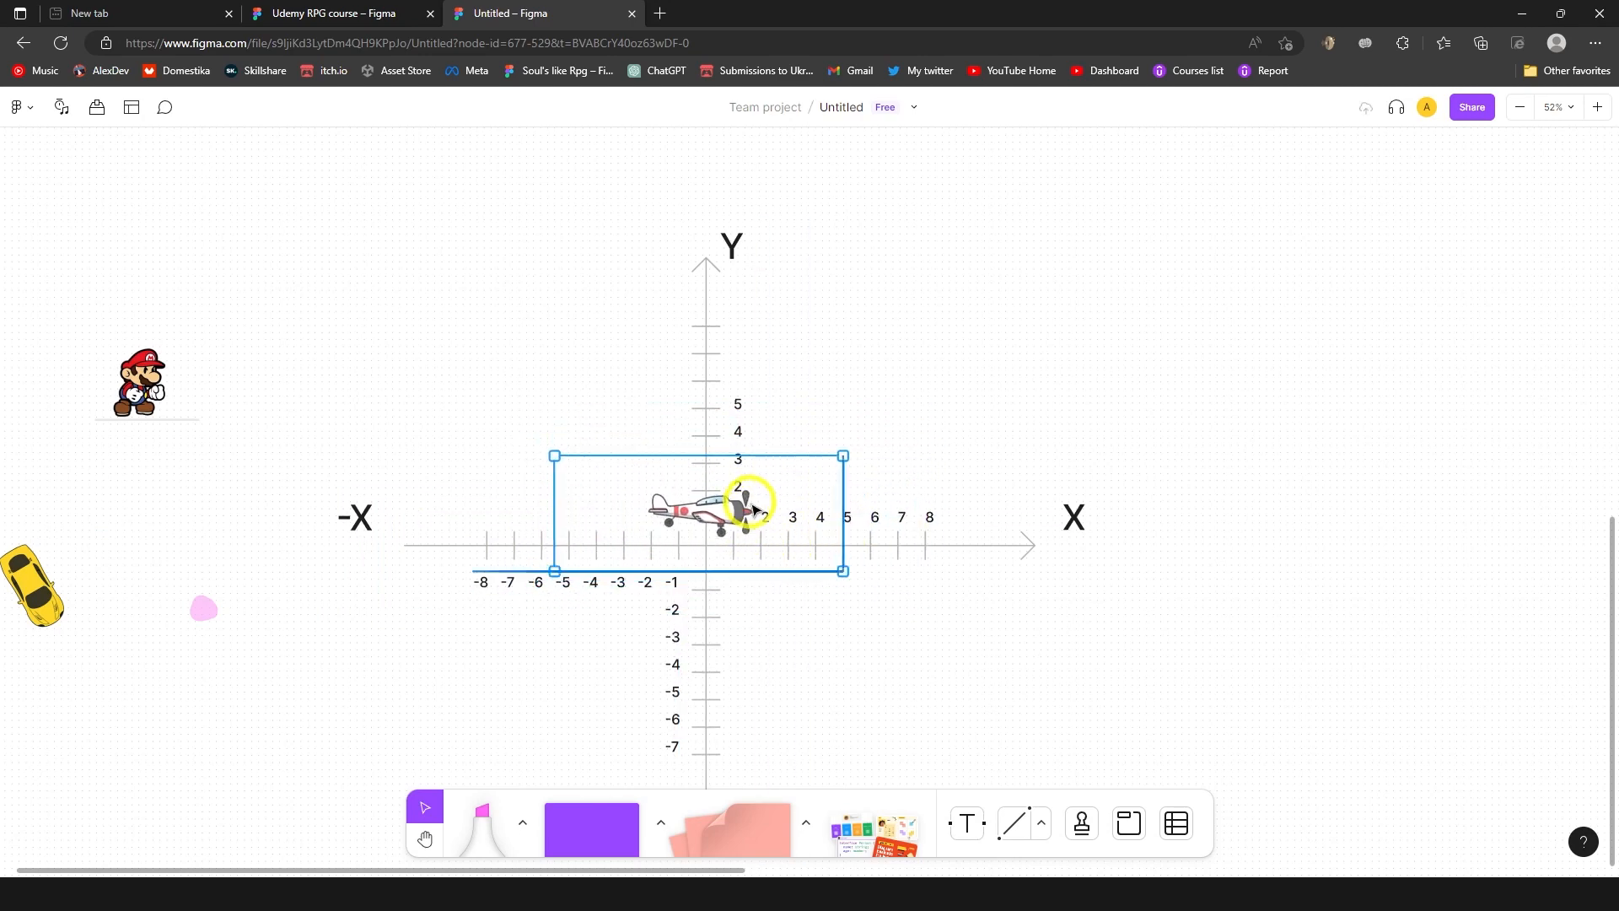
{"action": "left_click", "coordinate": [723, 511]}
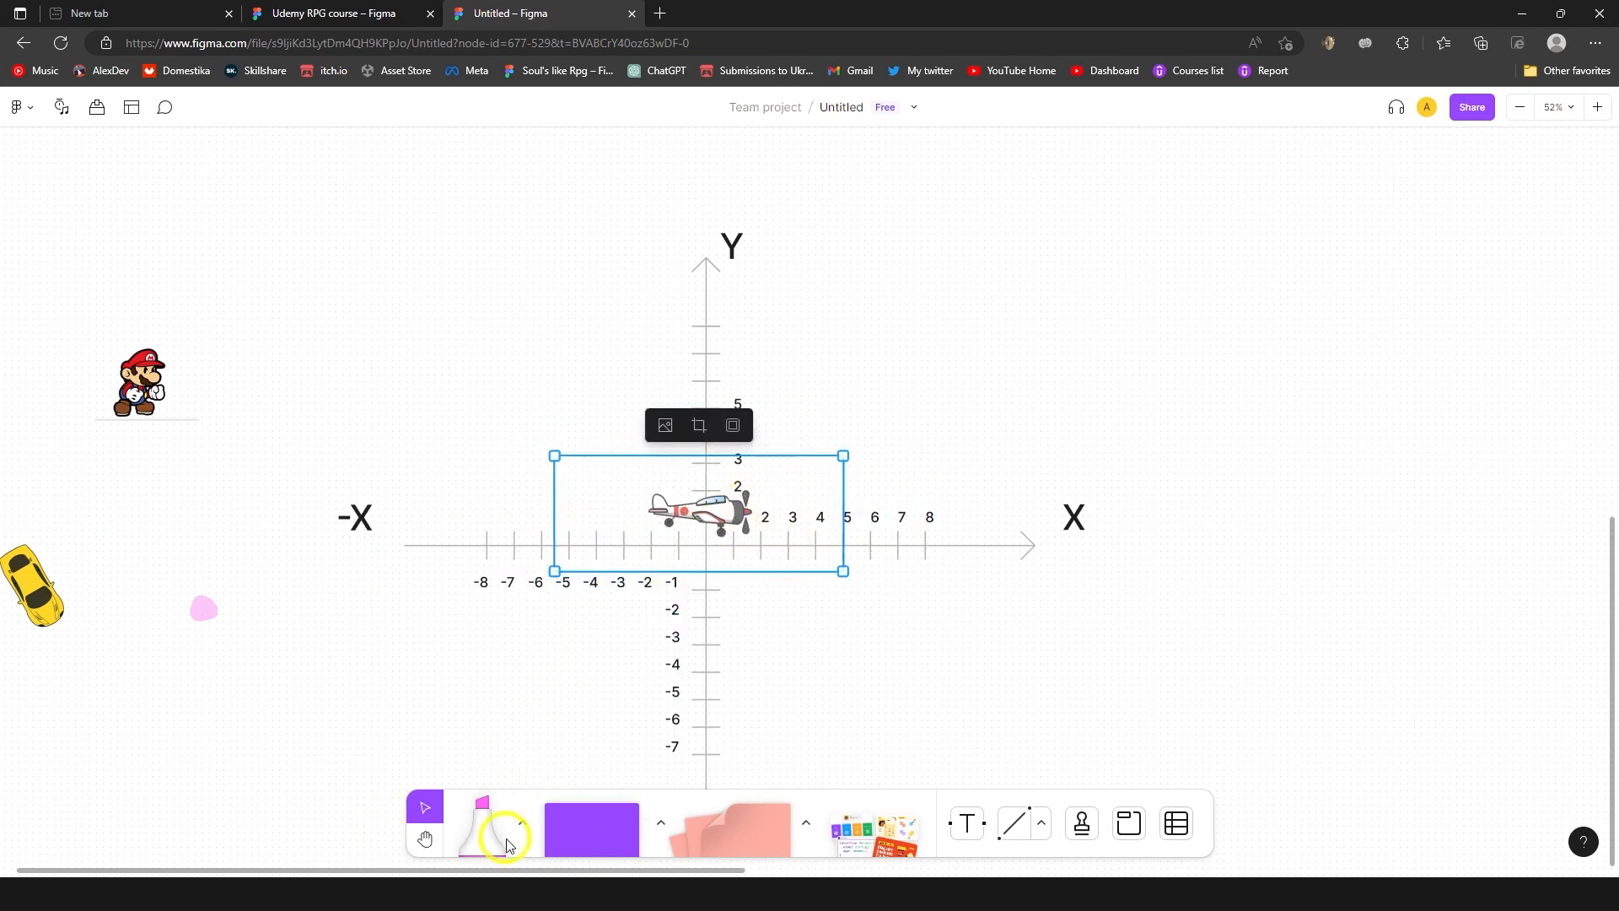
{"action": "key", "text": "alt+tab"}
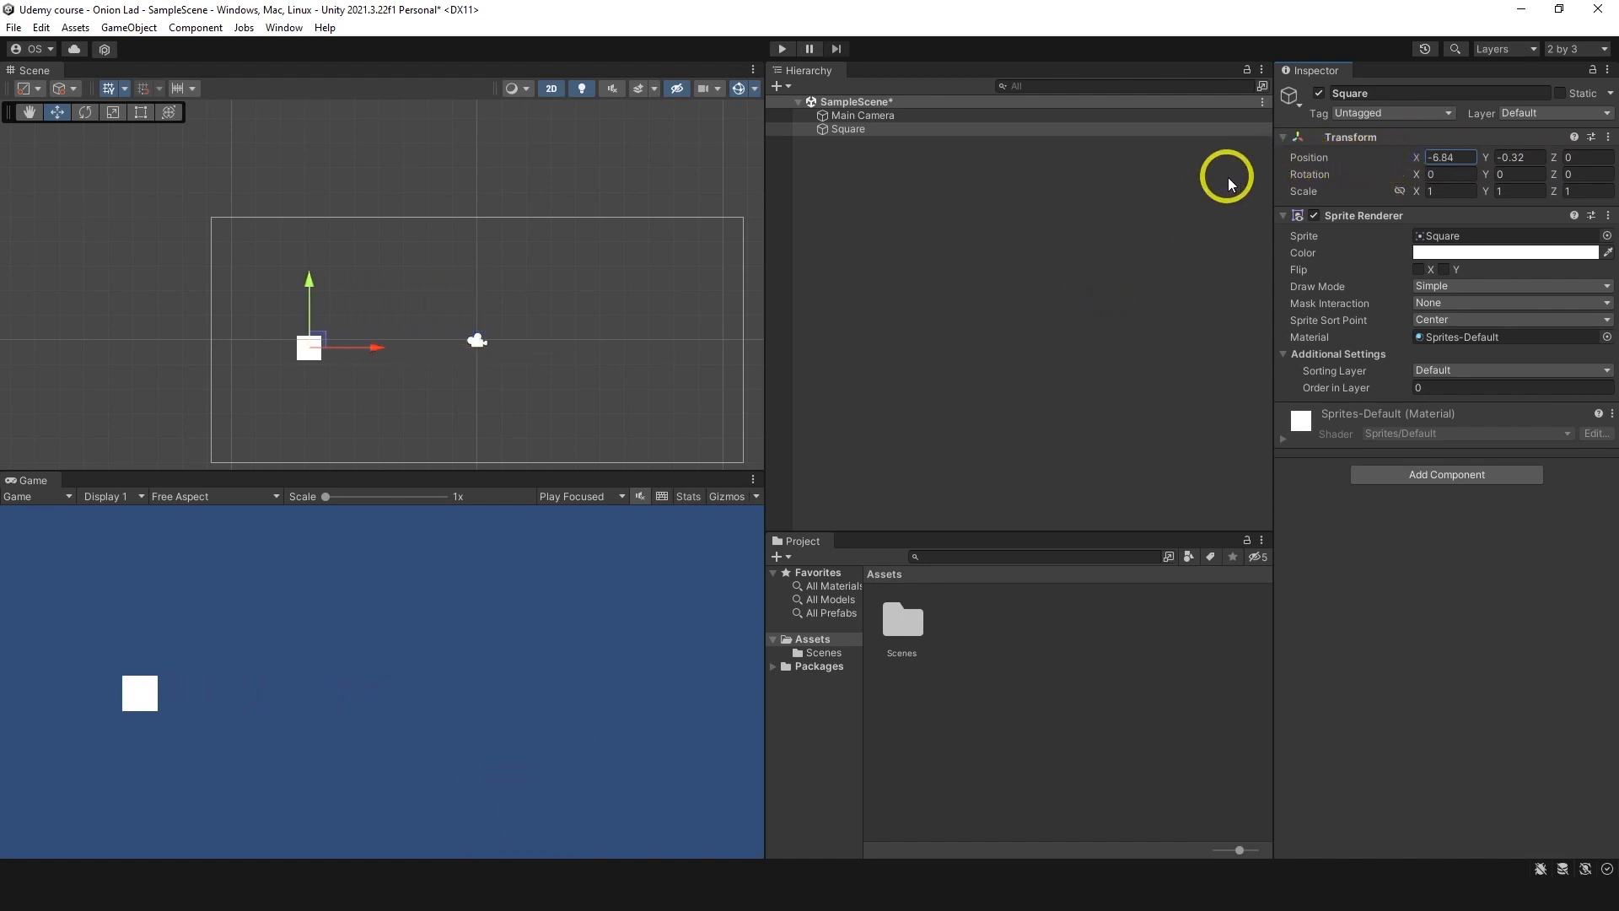
Step: Drag the white square sprite around the scene and settle it near the origin
{"action": "left_click_drag", "start_coordinate": [309, 346], "coordinate": [587, 346]}
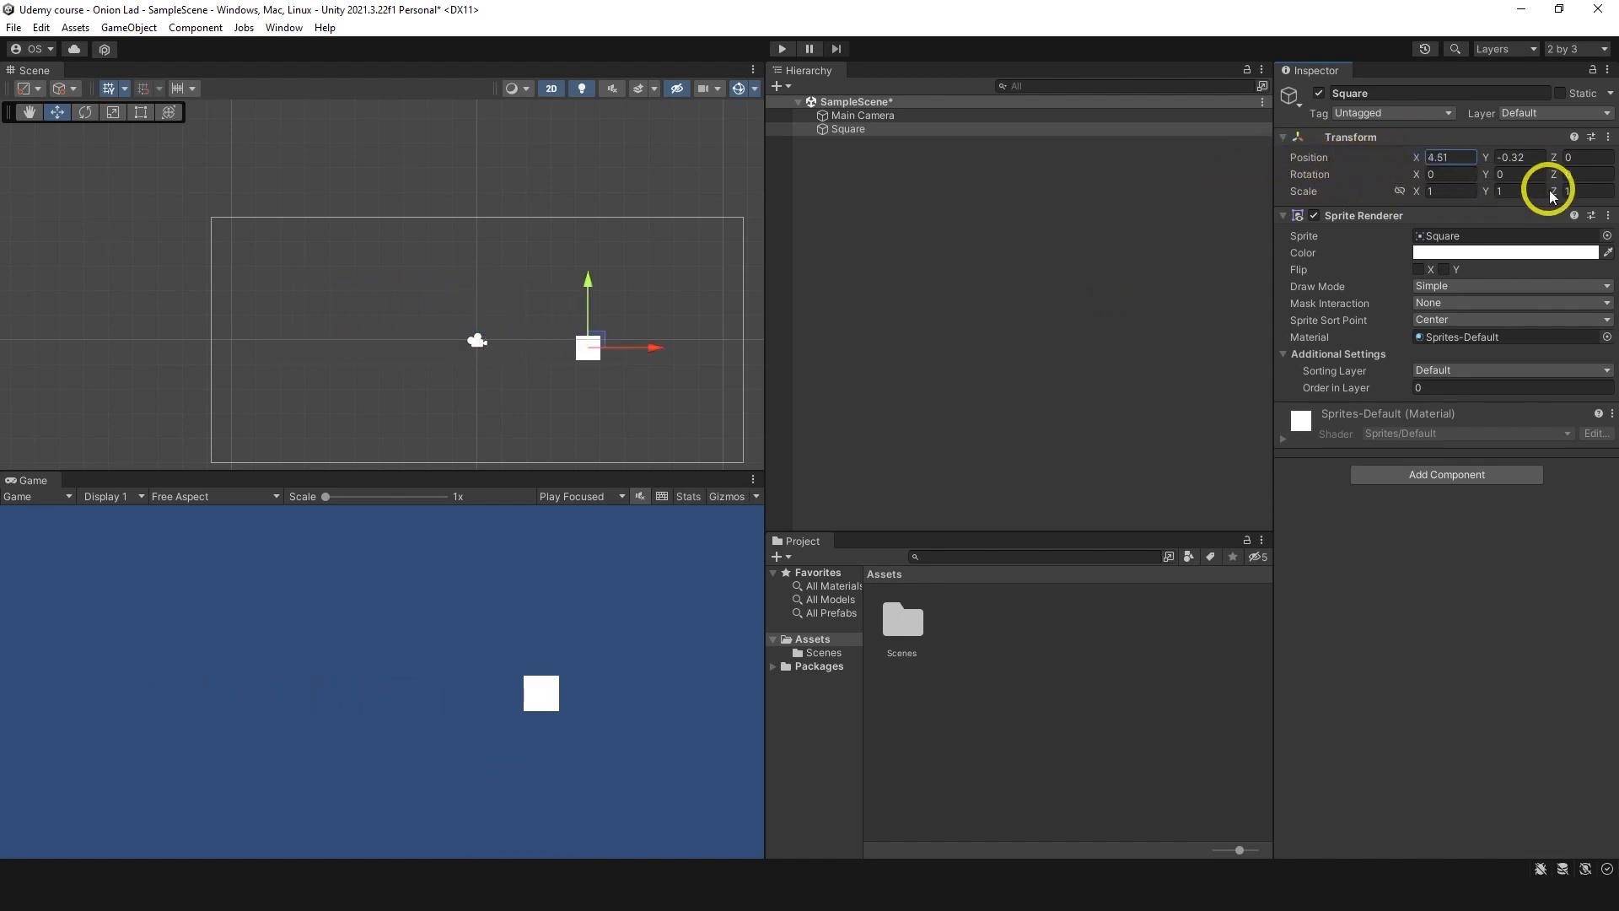
{"action": "left_click_drag", "start_coordinate": [587, 346], "coordinate": [472, 244]}
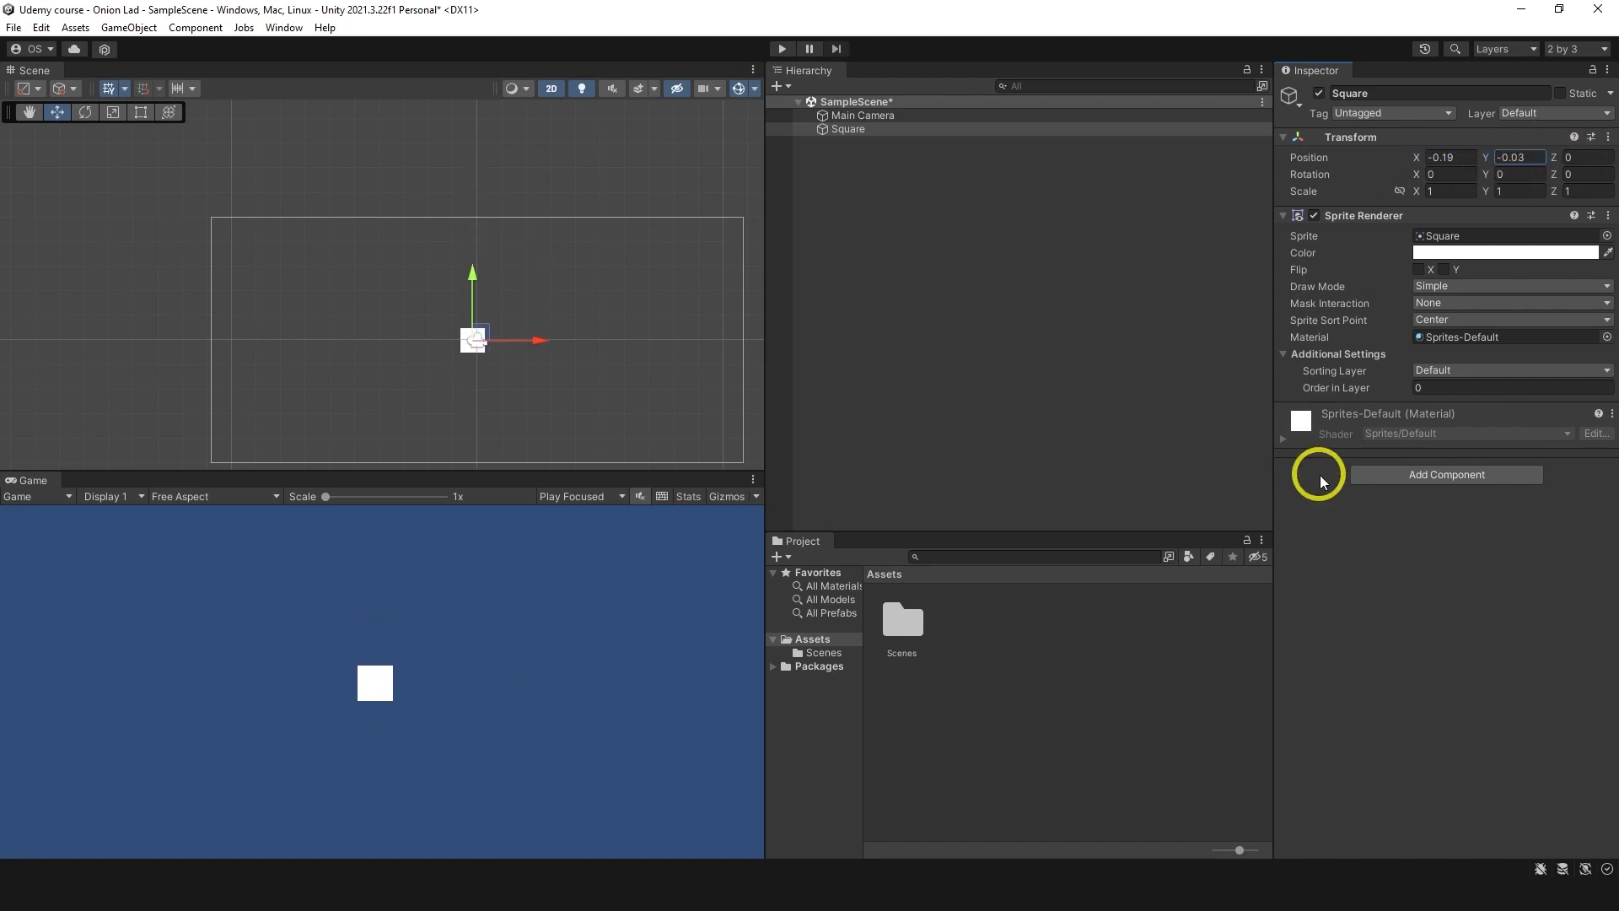
{"action": "mouse_move", "coordinate": [1494, 217]}
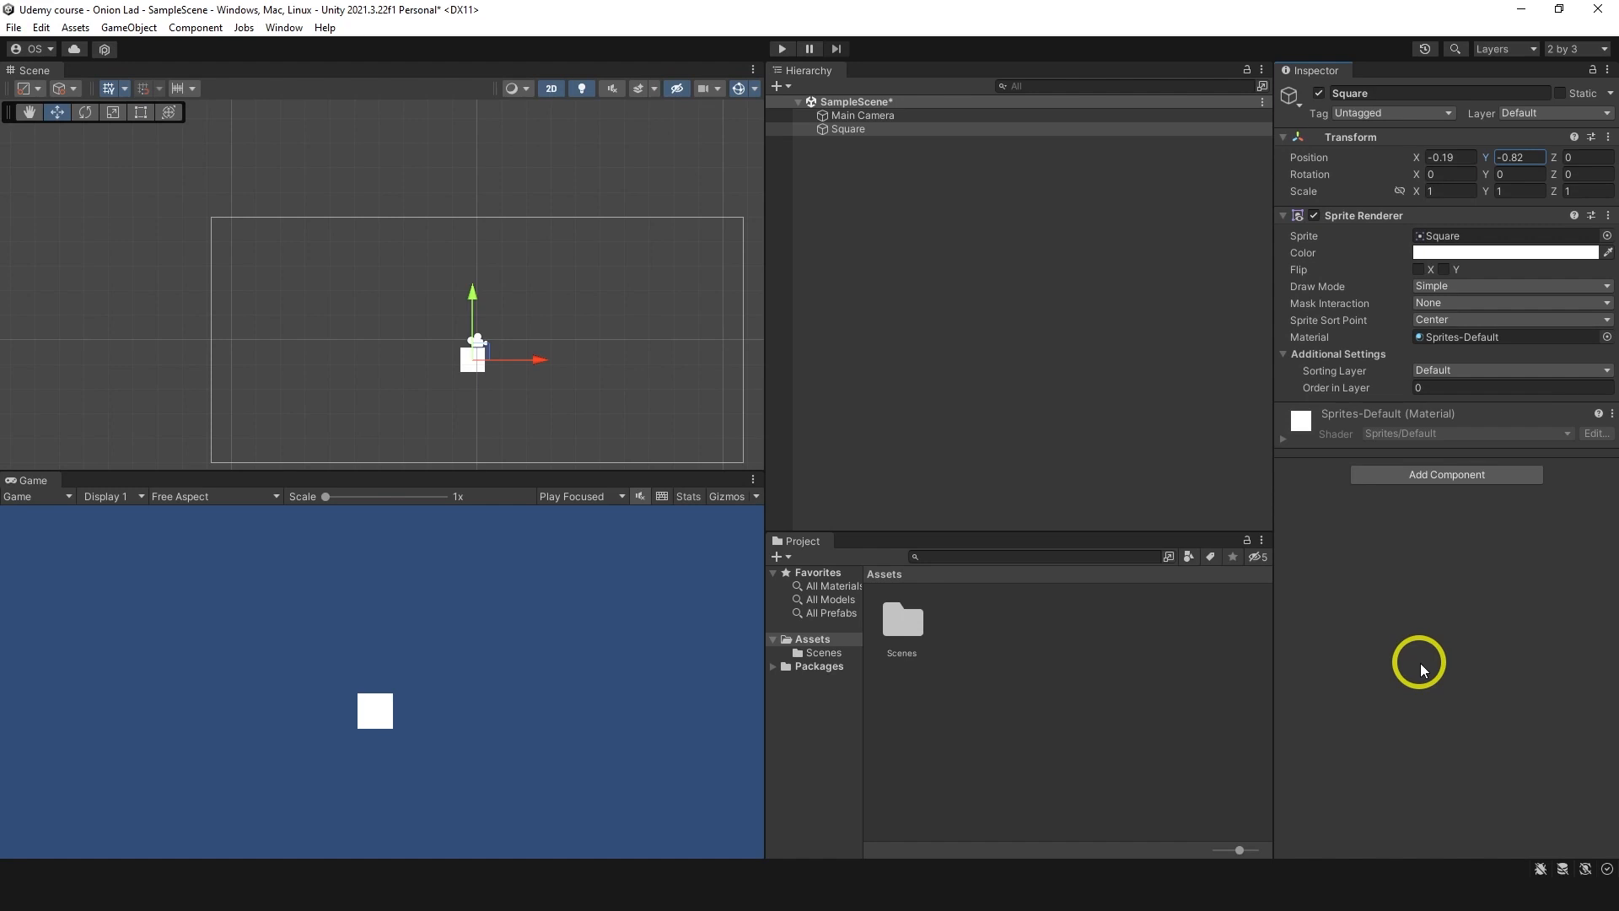
{"action": "mouse_move", "coordinate": [258, 858]}
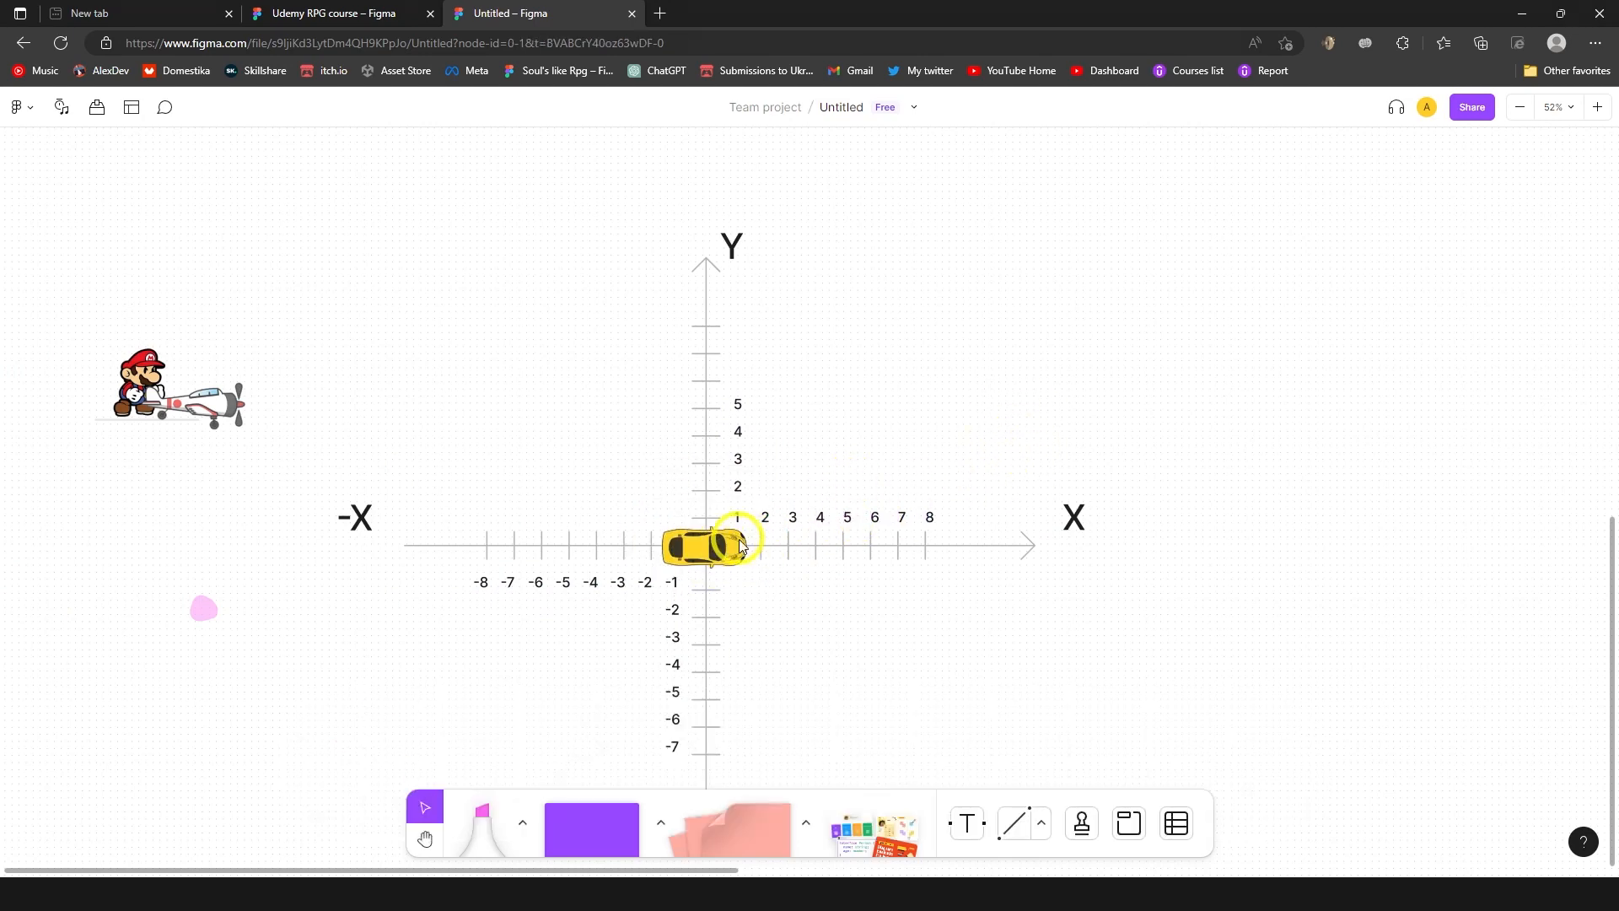
{"action": "mouse_move", "coordinate": [958, 437]}
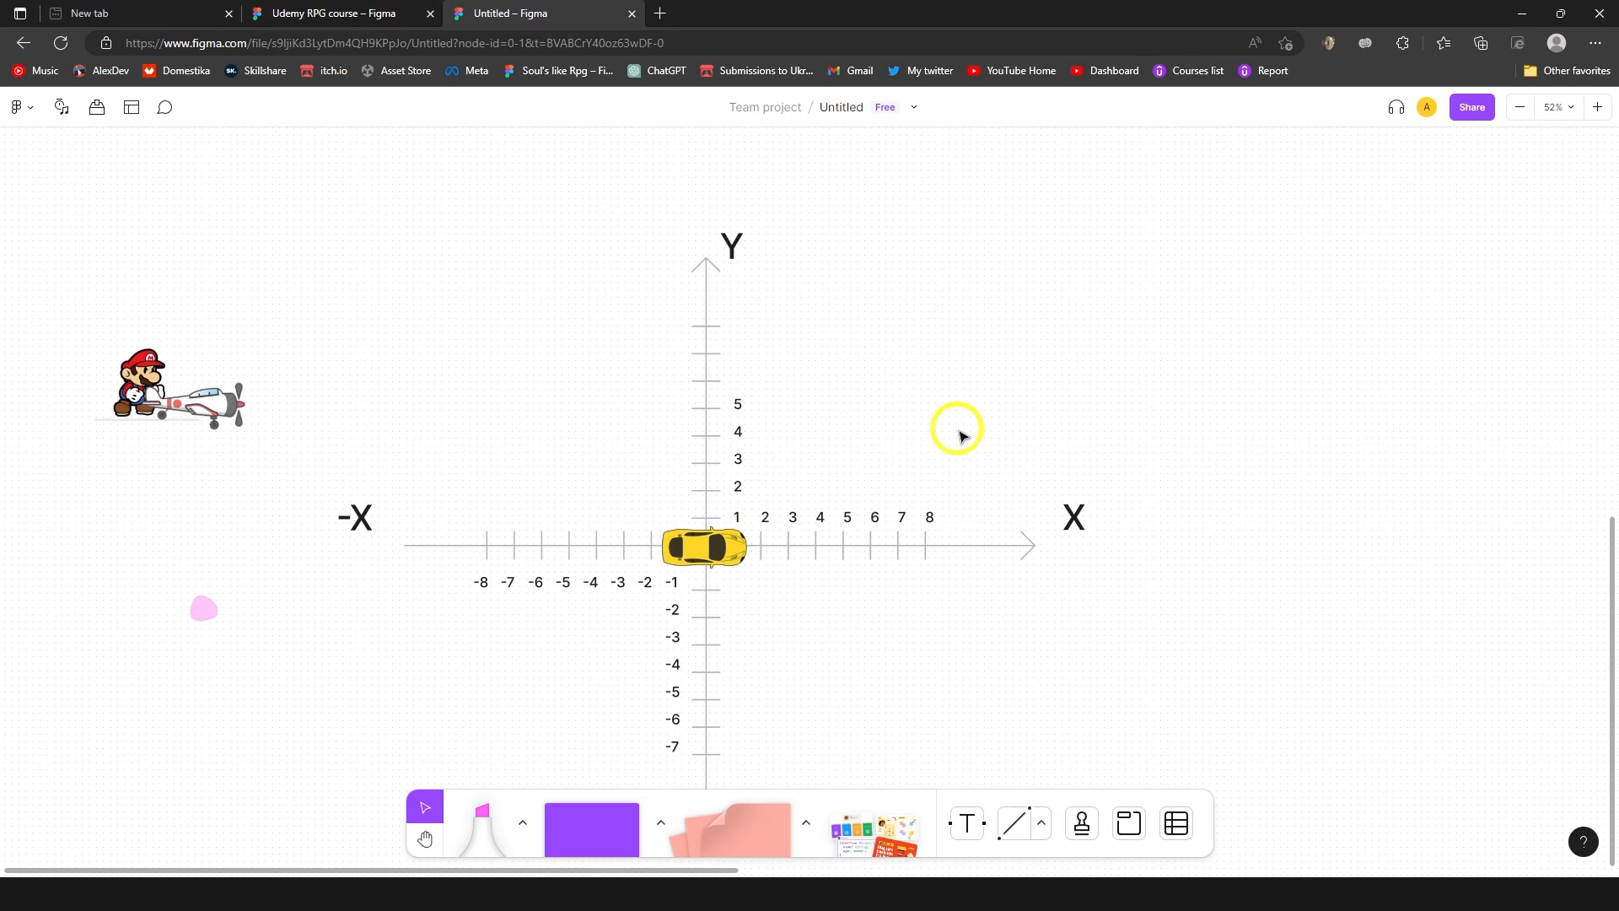
Step: Sketch a freehand arrow from the car at the origin toward the upper right
{"action": "left_click", "coordinate": [708, 547]}
{"action": "type", "text": "directionm"}
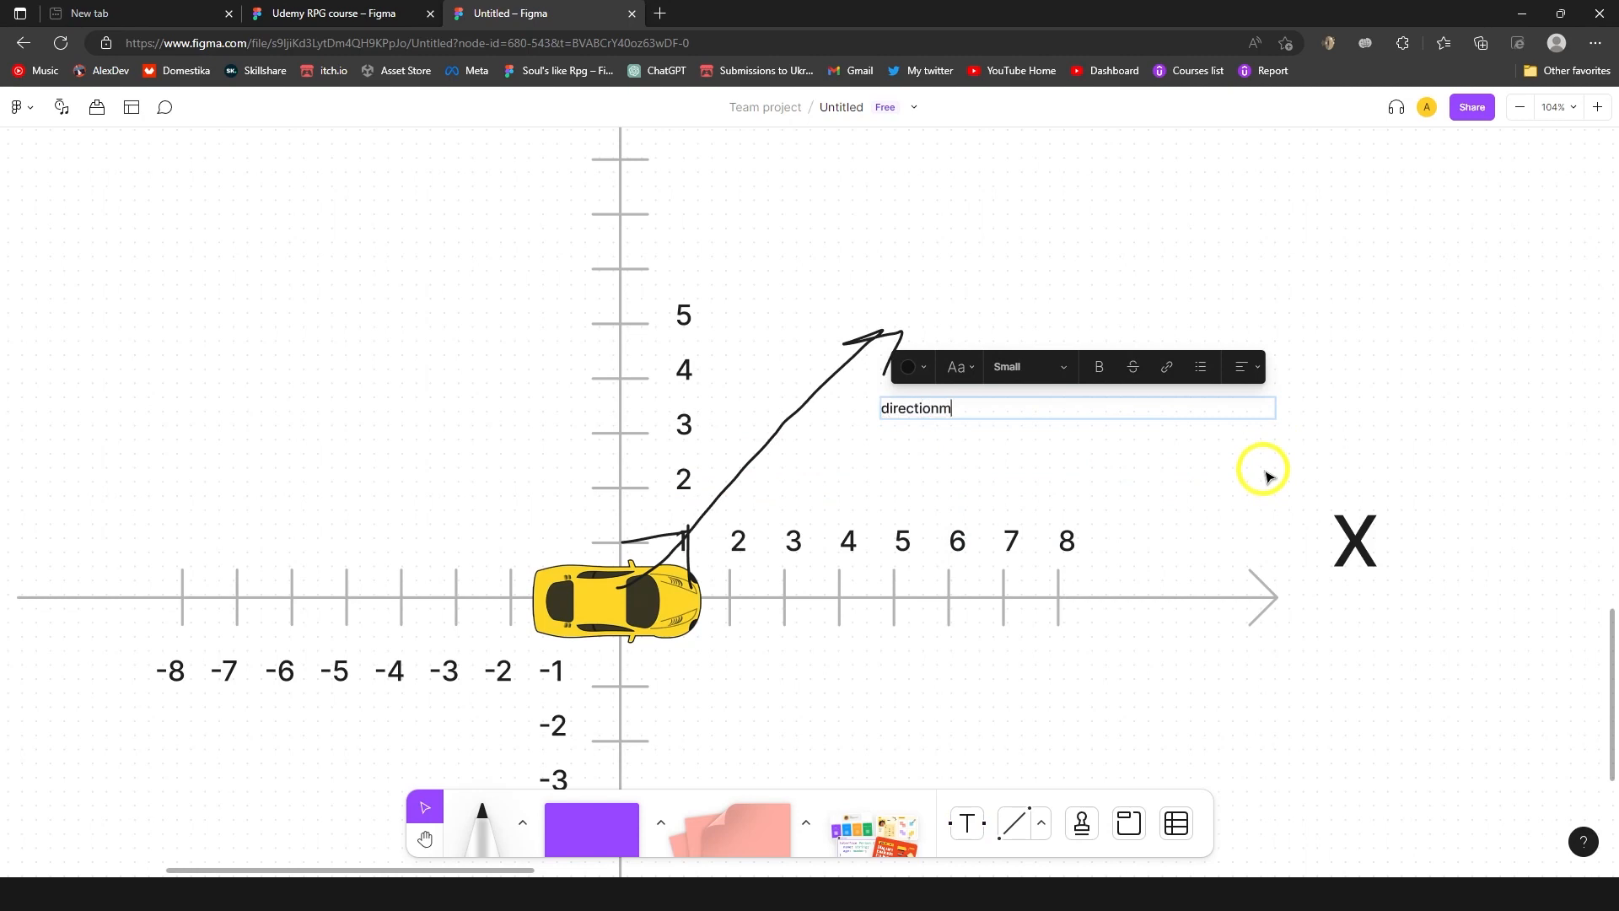
Step: Type the label 'direction = new vector2(1,1);' beside the arrow tip
{"action": "type", "text": "= new vect"}
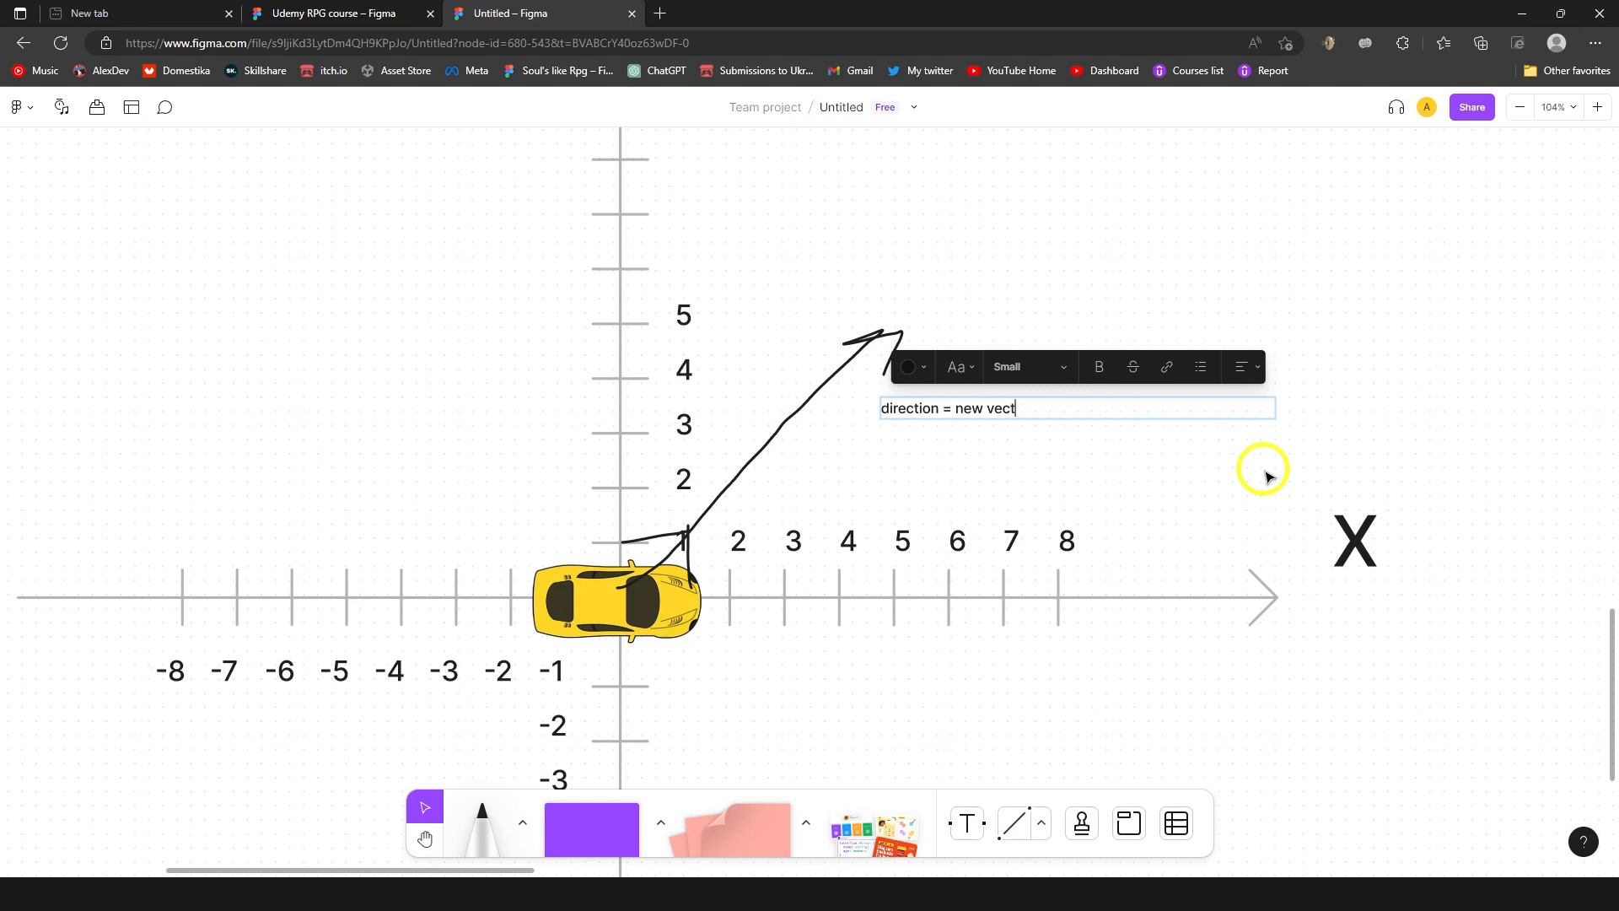
{"action": "type", "text": "or2("}
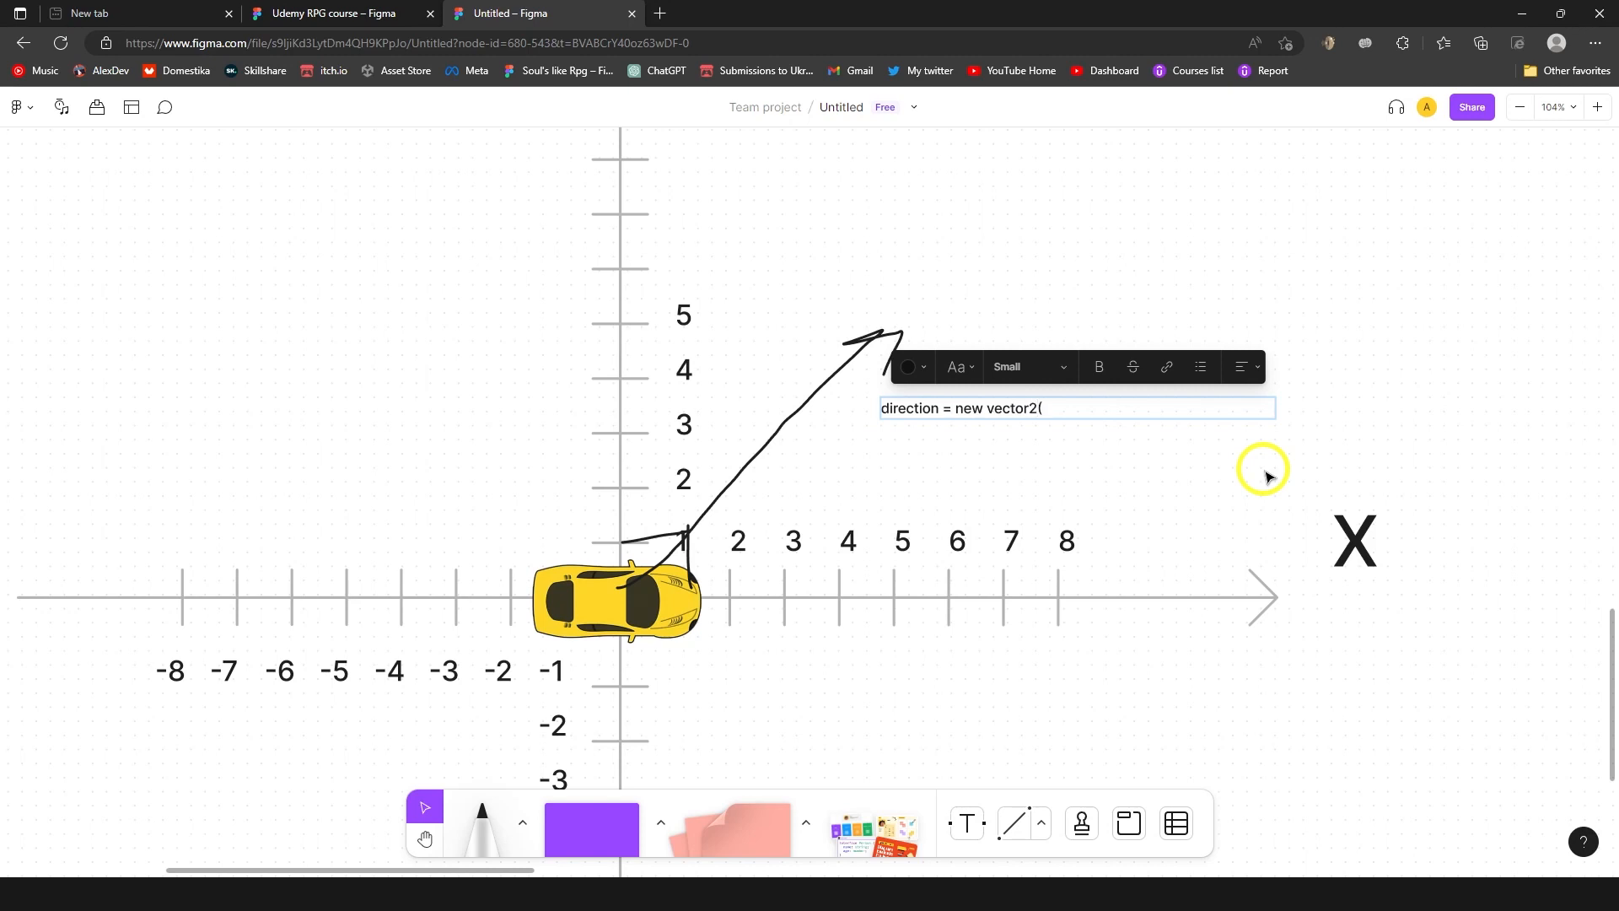
{"action": "type", "text": "1,1);"}
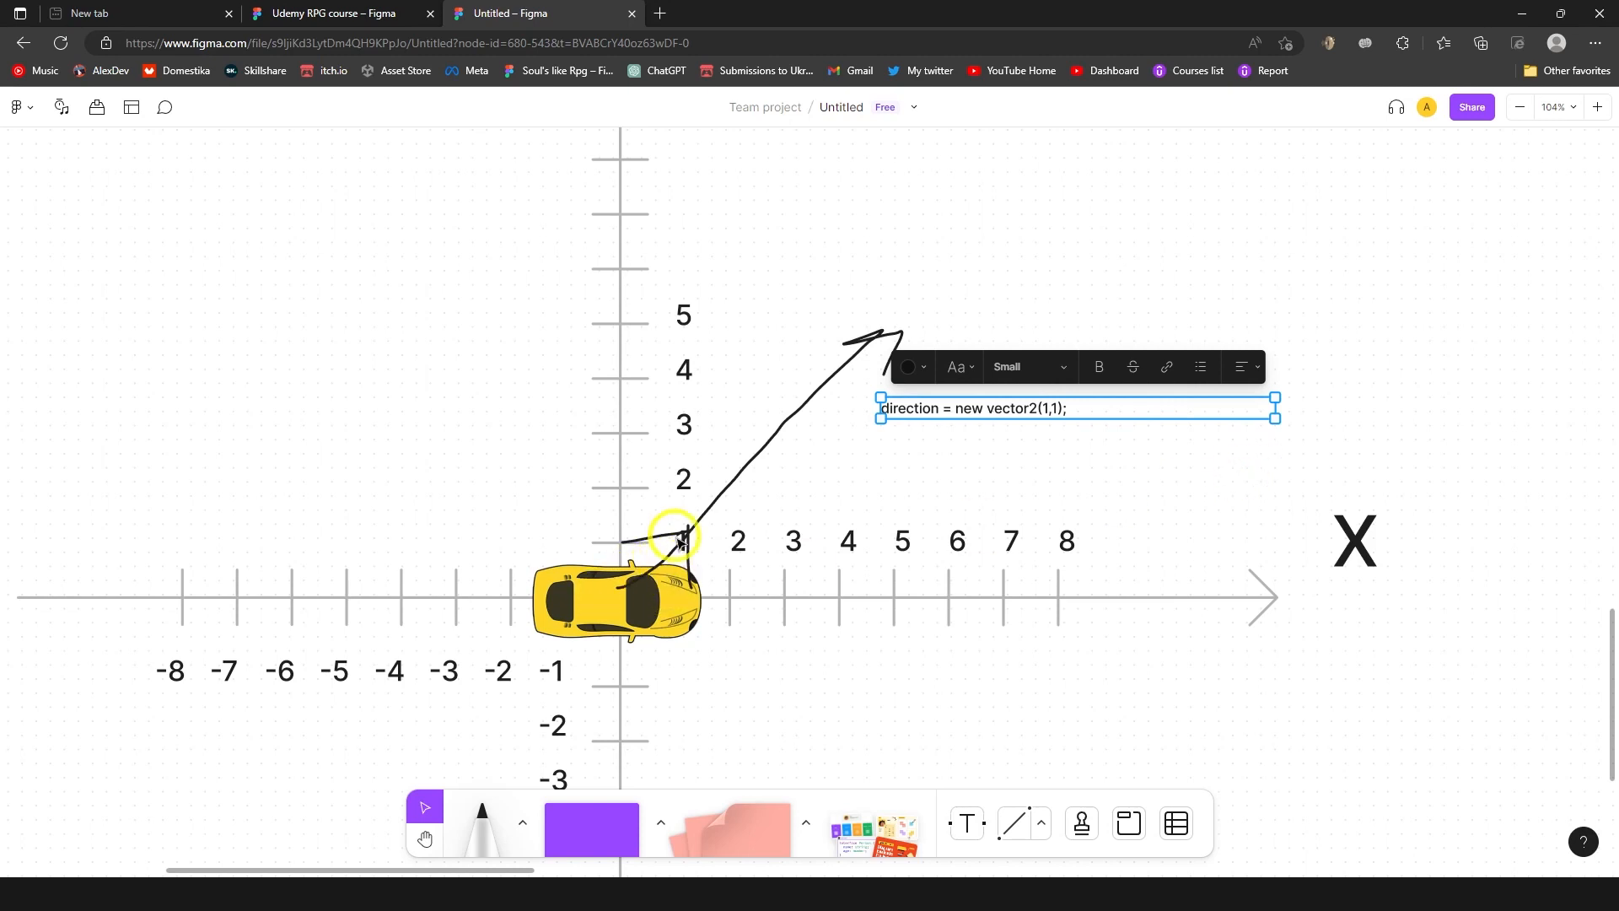
{"action": "left_click", "coordinate": [614, 599]}
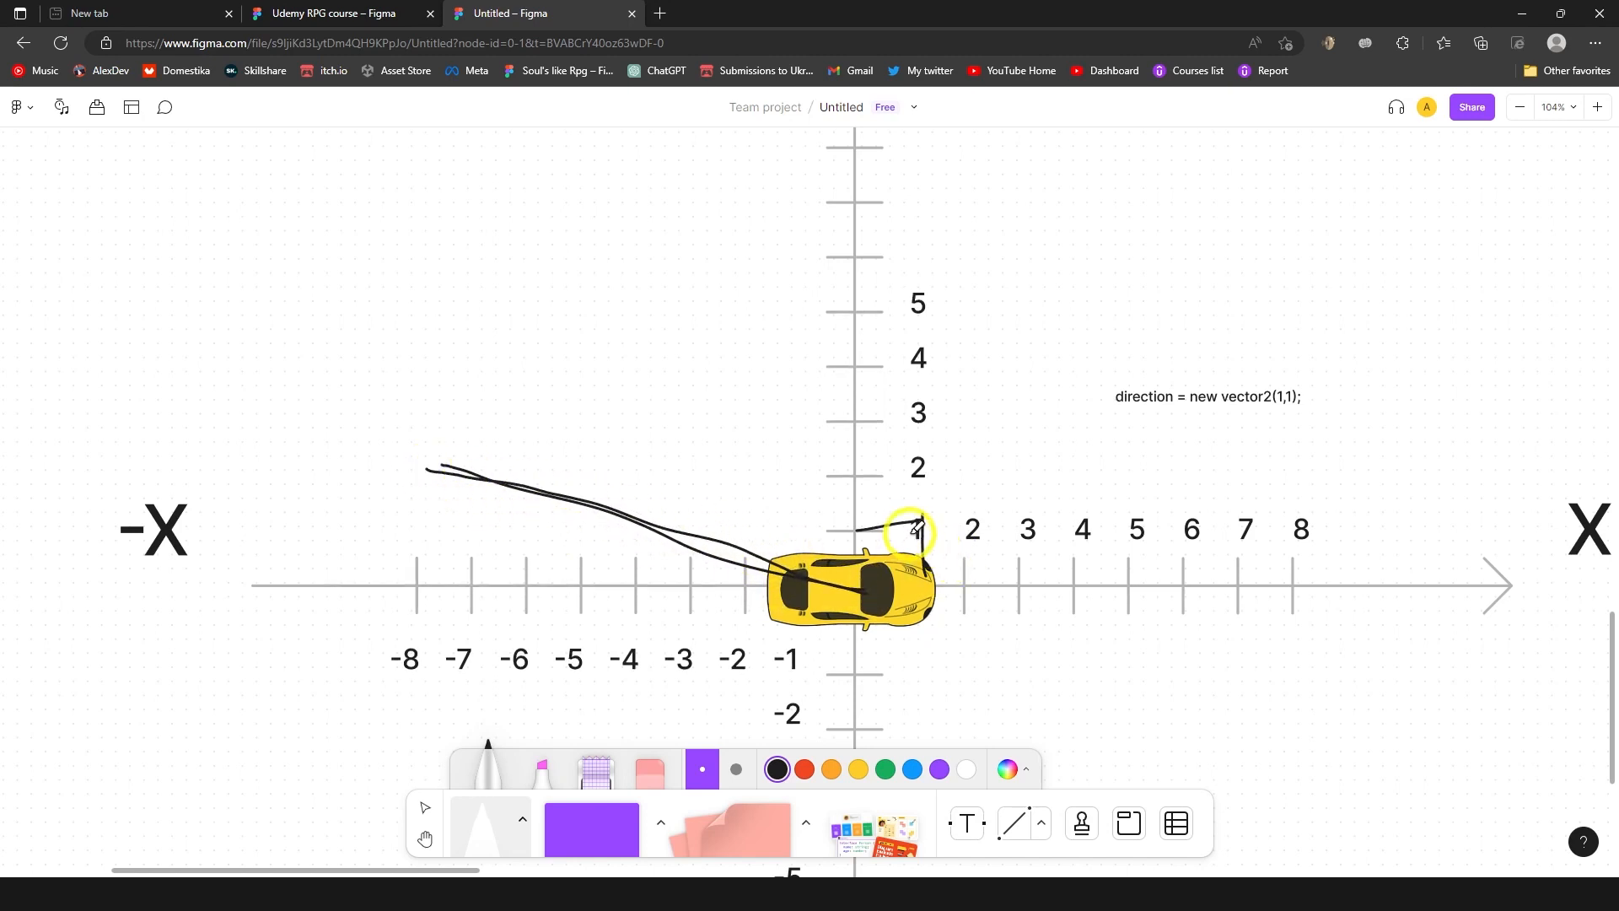
{"action": "mouse_move", "coordinate": [789, 500]}
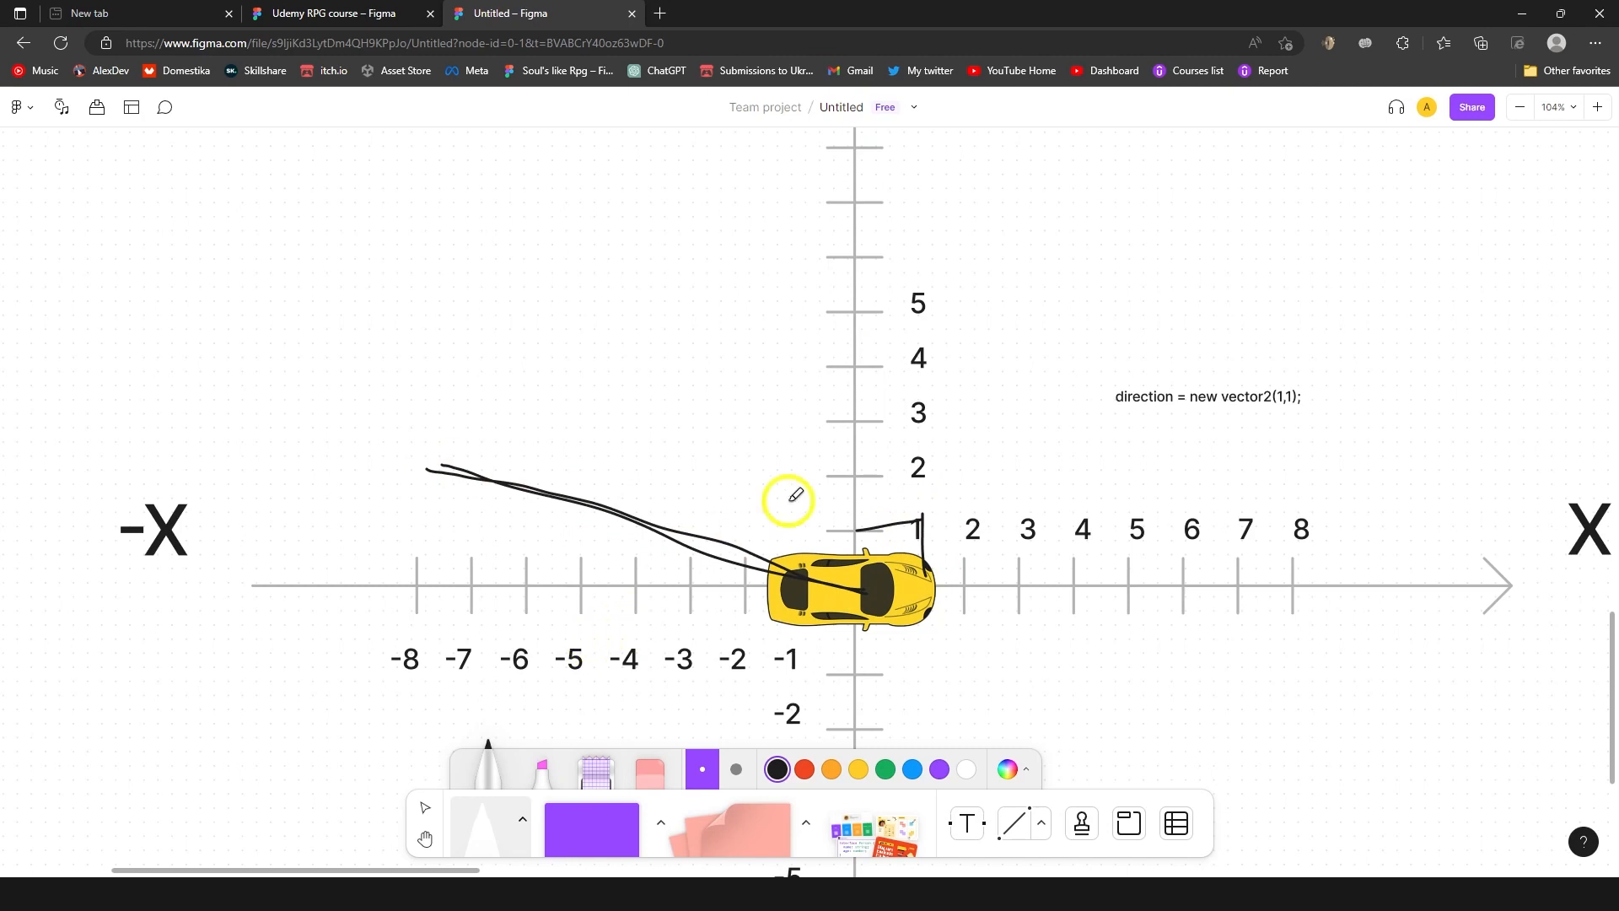
{"action": "mouse_move", "coordinate": [597, 554]}
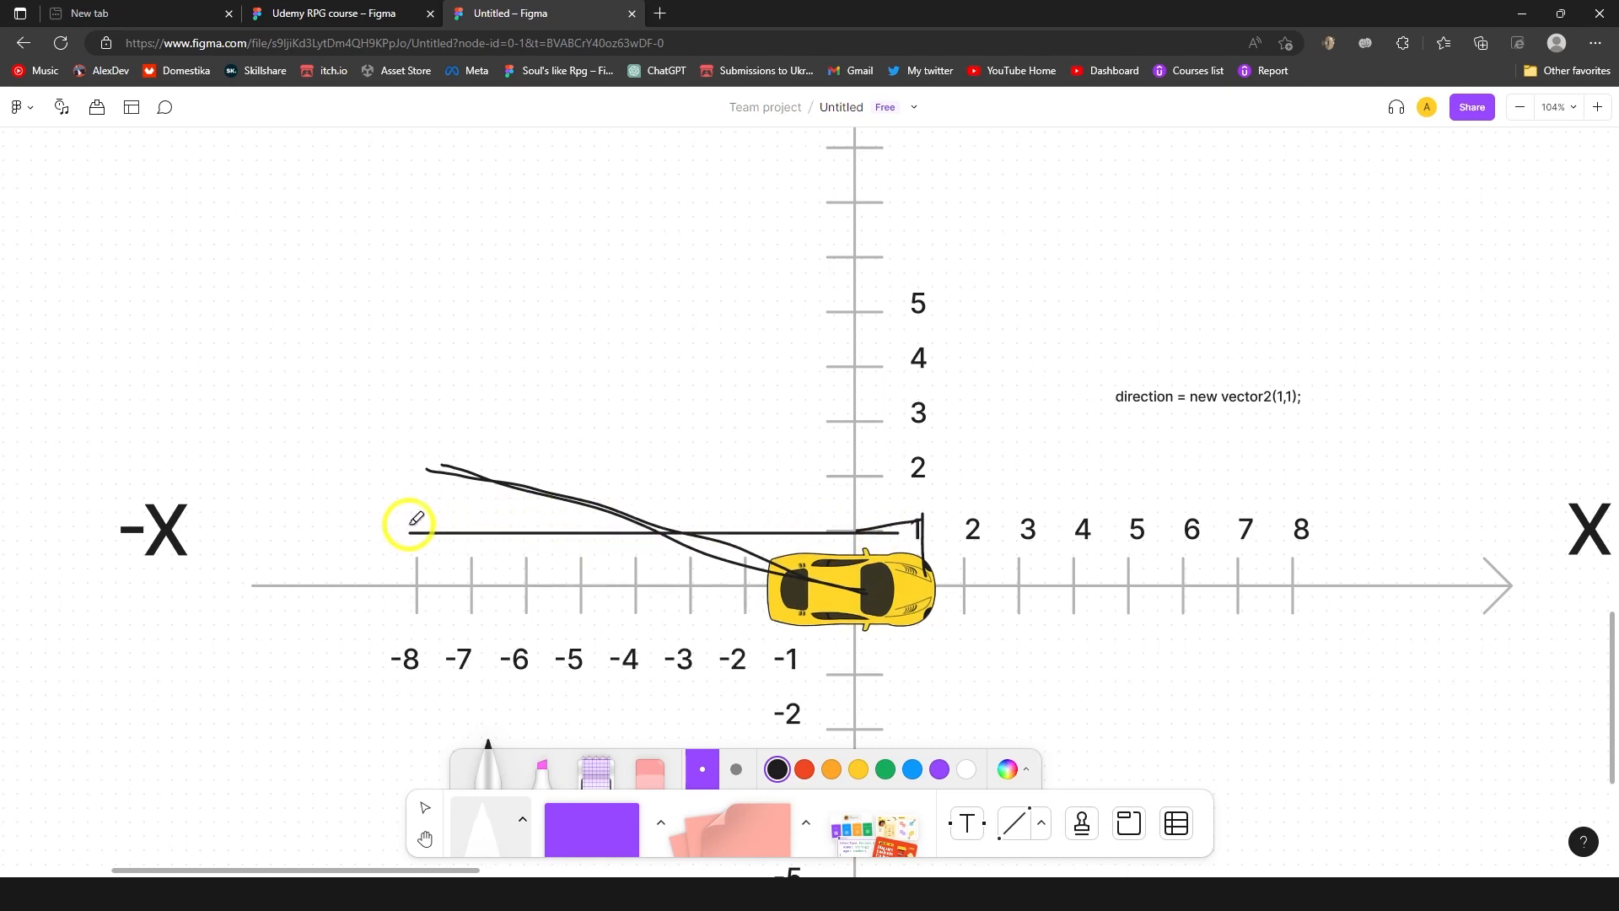
{"action": "mouse_move", "coordinate": [668, 394]}
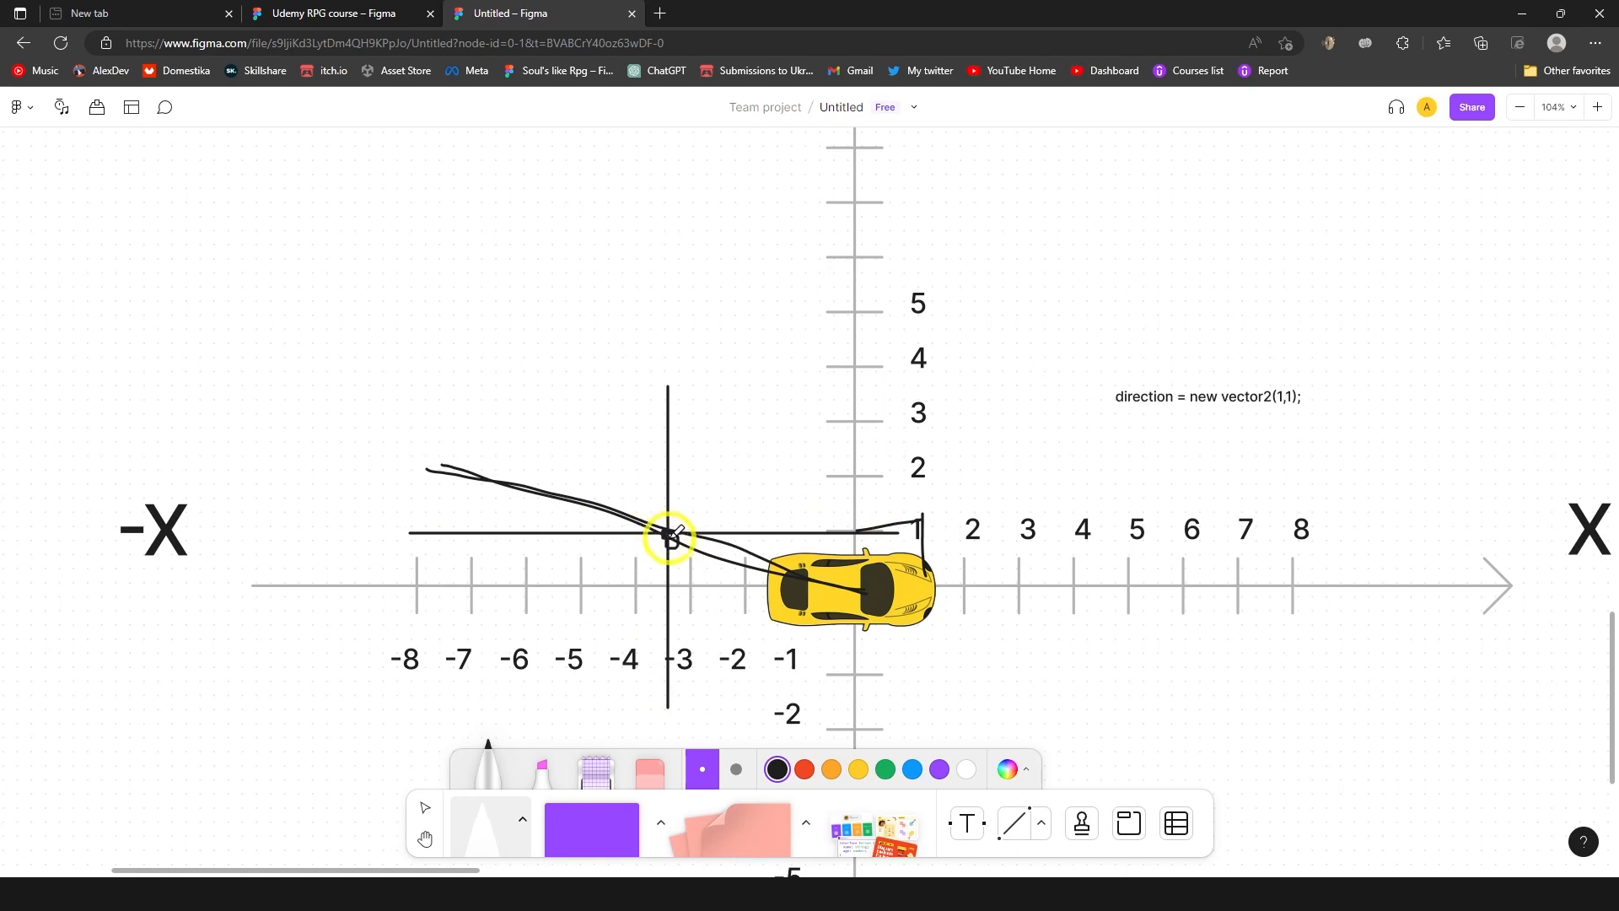
{"action": "mouse_move", "coordinate": [669, 584]}
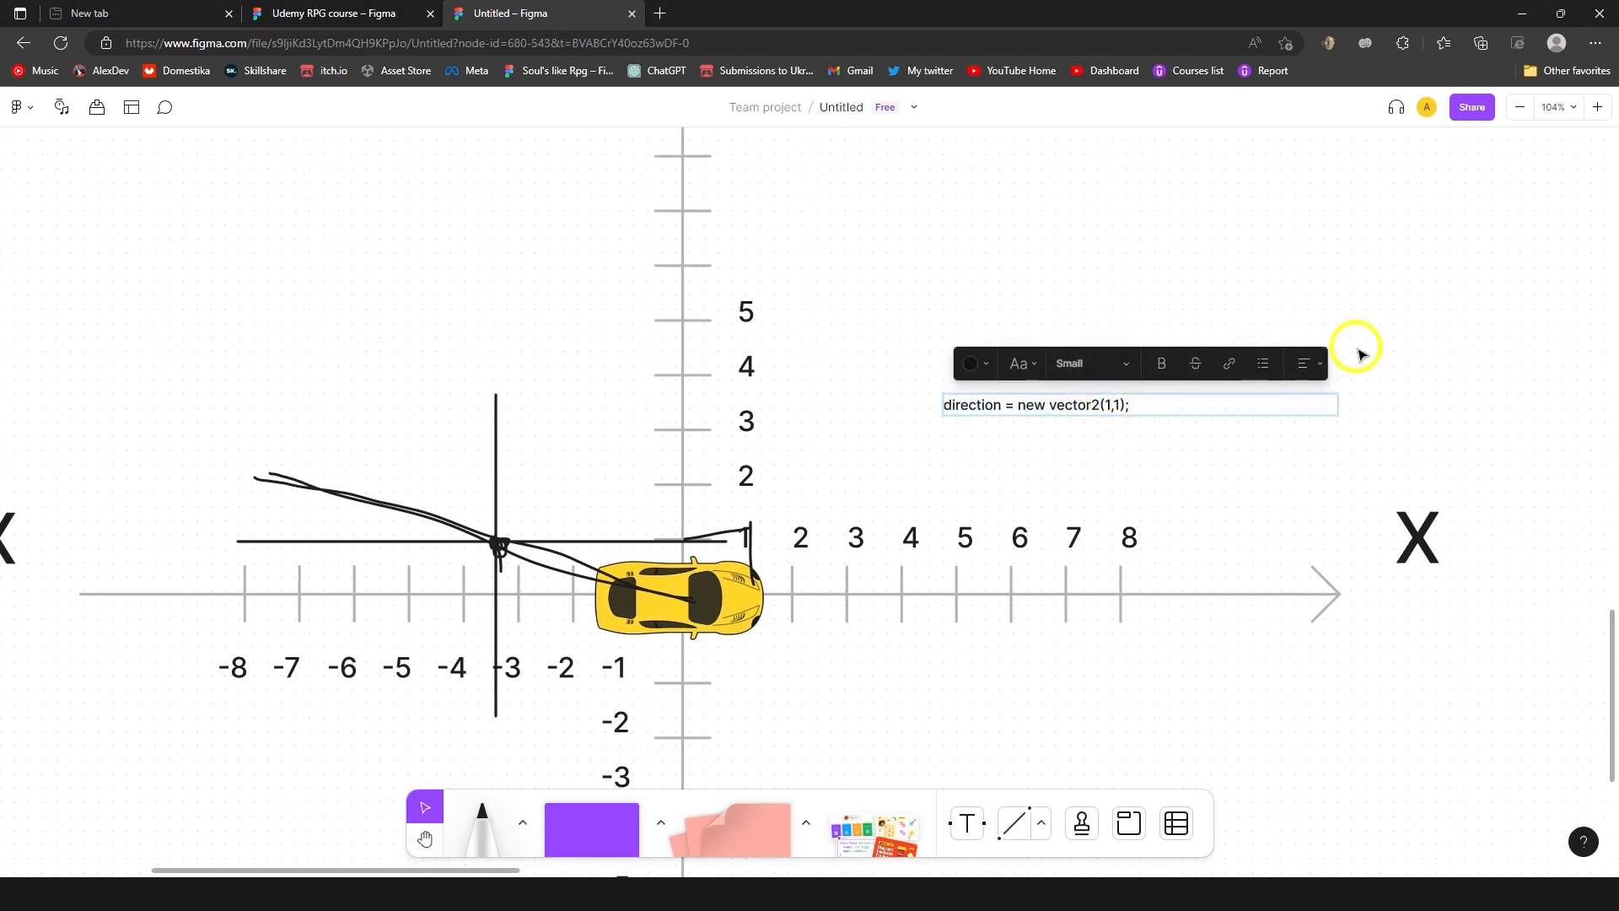
Step: Edit the label to '(-3.5,1);' and rotate the car toward the upper-left line
{"action": "type", "text": "-3.5"}
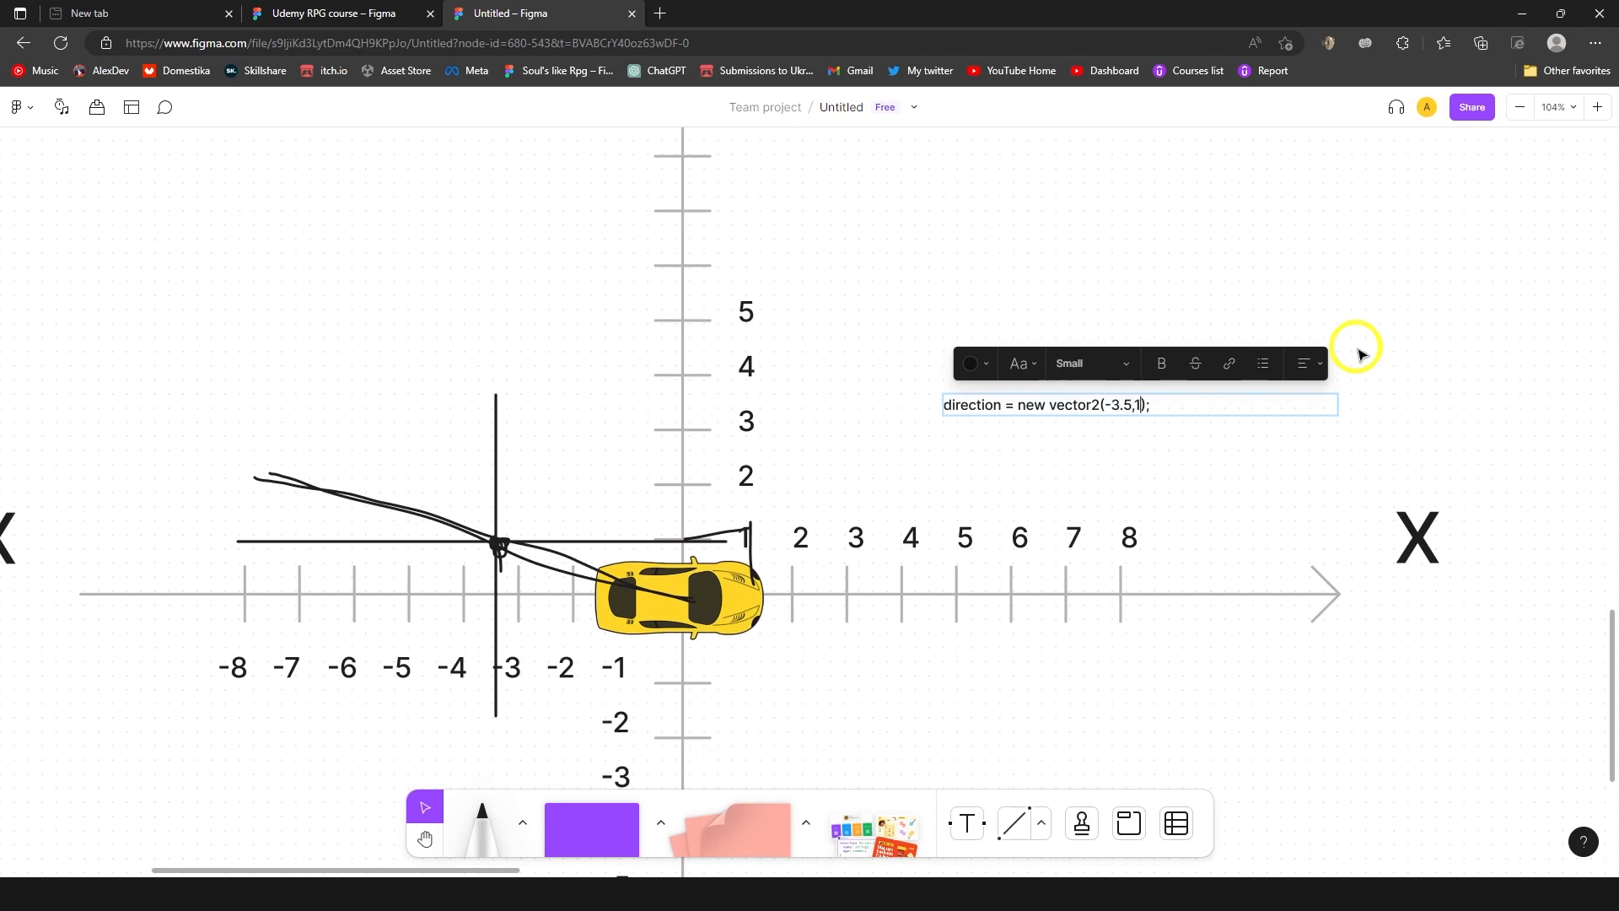
{"action": "left_click", "coordinate": [682, 599]}
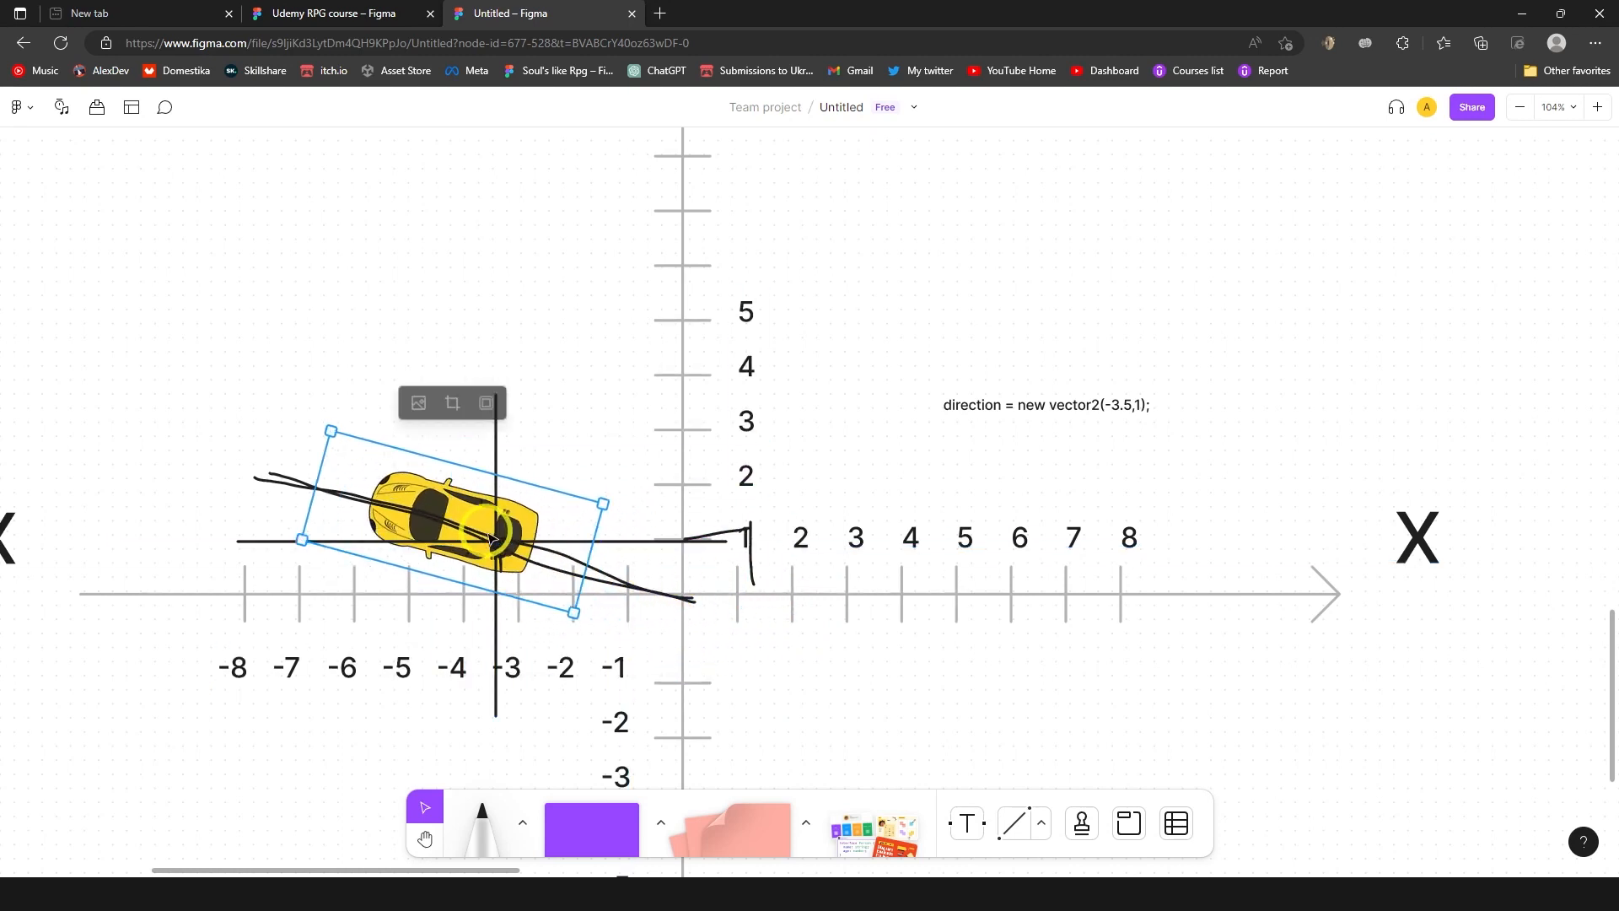
{"action": "mouse_move", "coordinate": [1165, 291]}
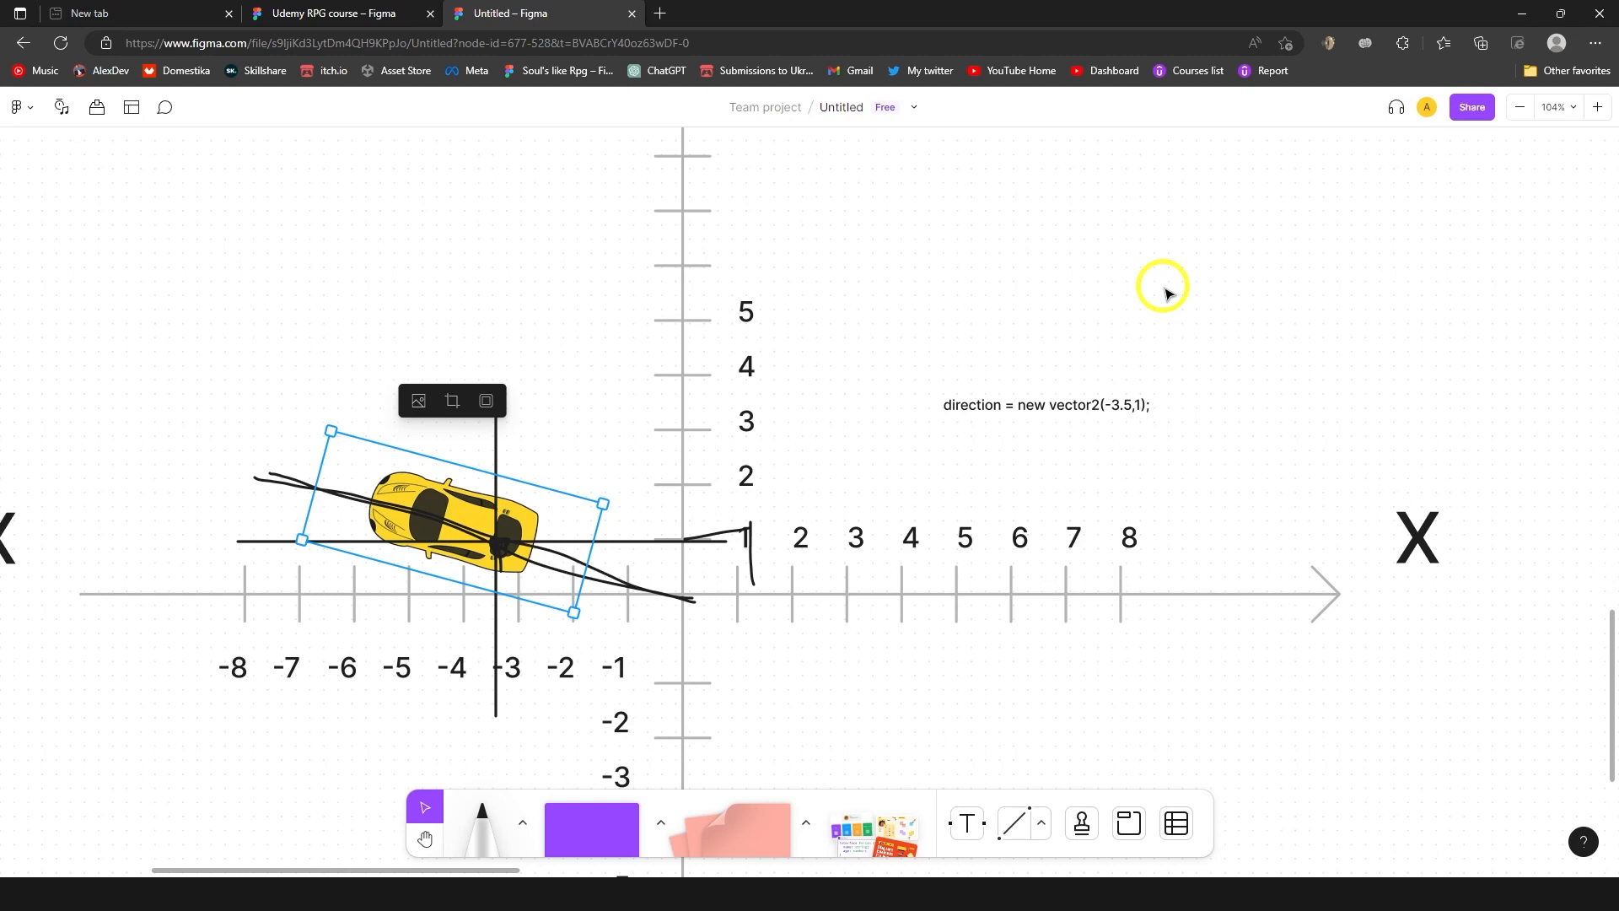
{"action": "mouse_move", "coordinate": [1106, 426]}
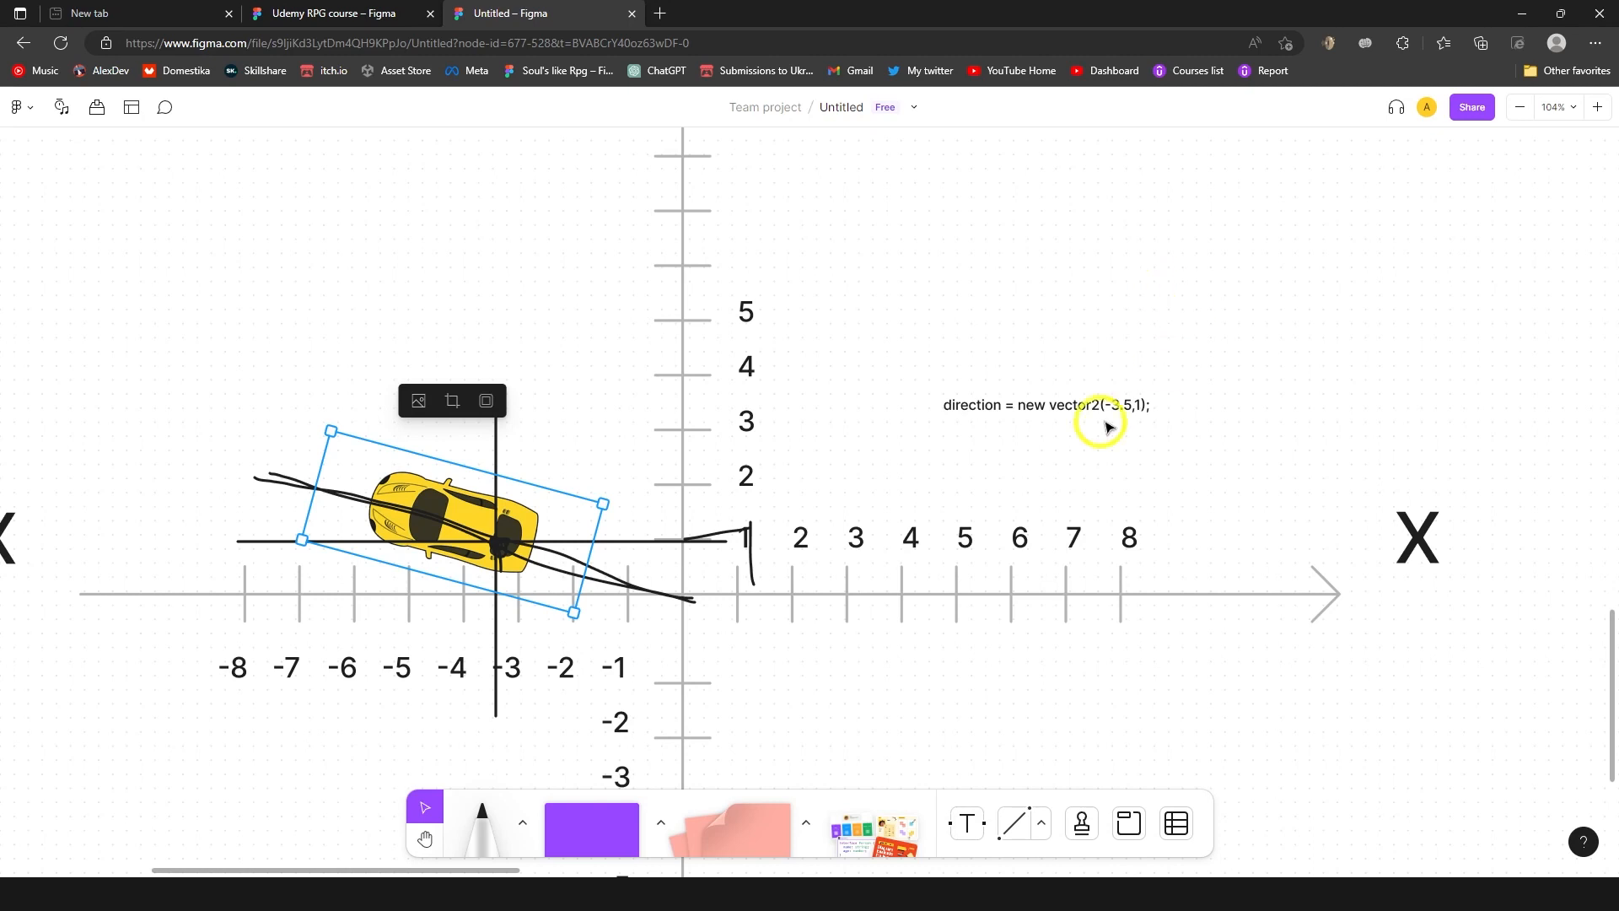